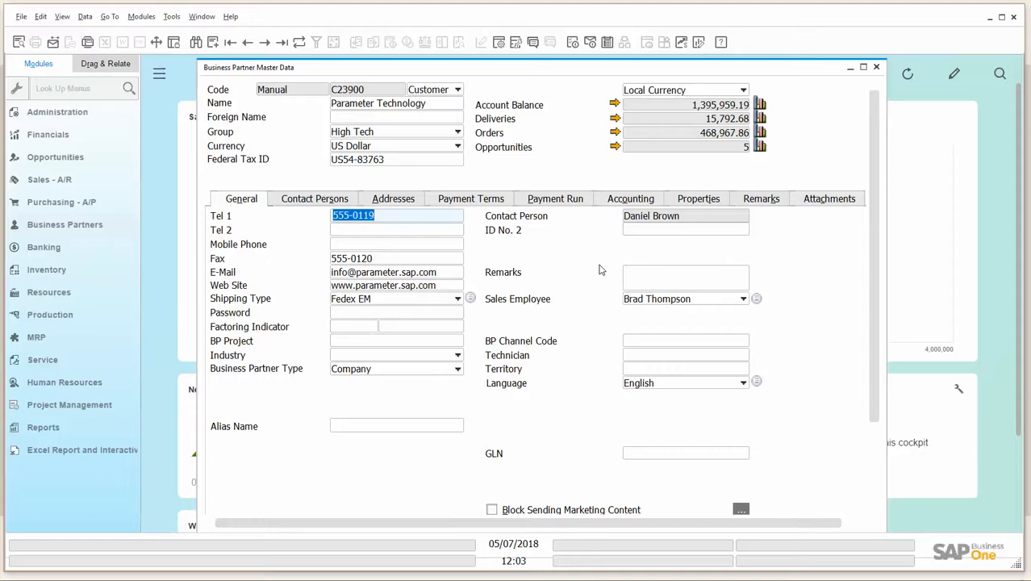
mouse_move(578, 367)
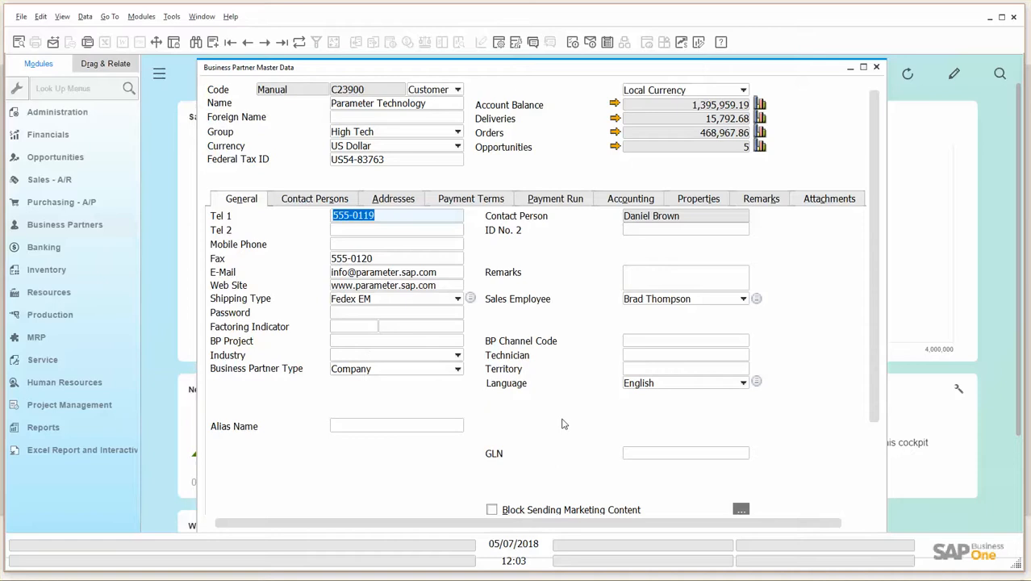
mouse_move(575, 430)
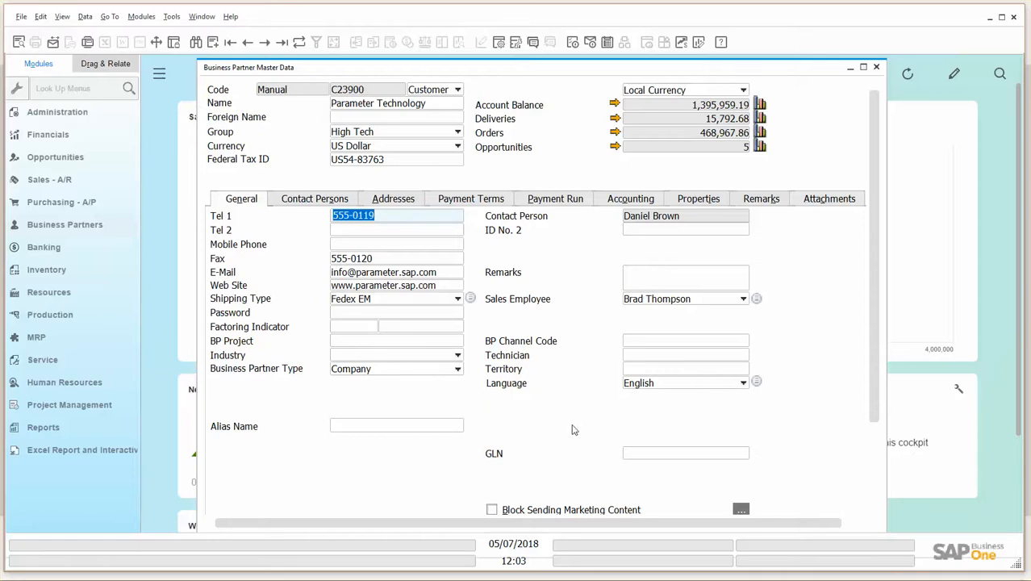
mouse_move(696, 412)
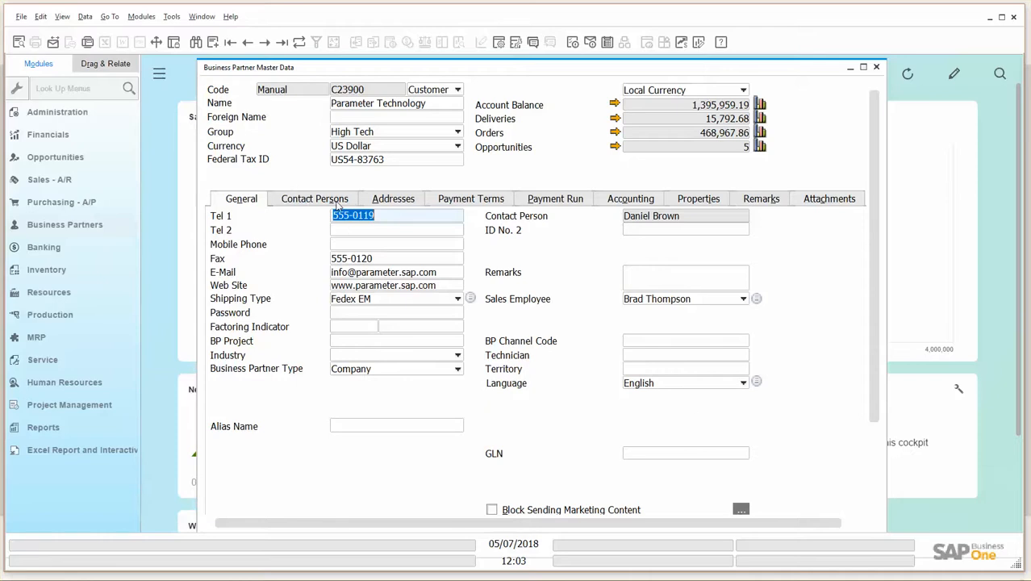
mouse_move(636, 417)
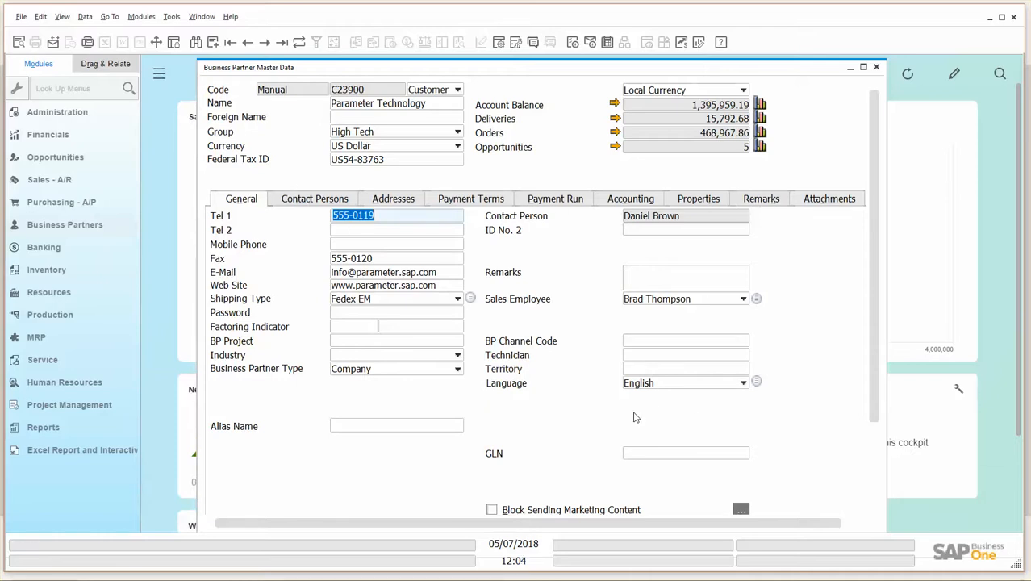
mouse_move(456, 189)
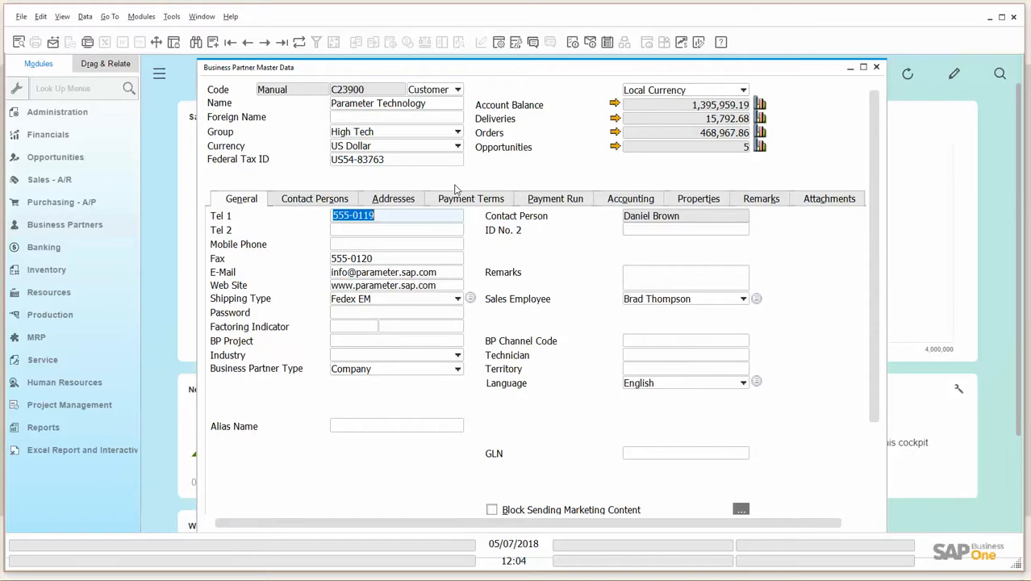
mouse_move(494, 381)
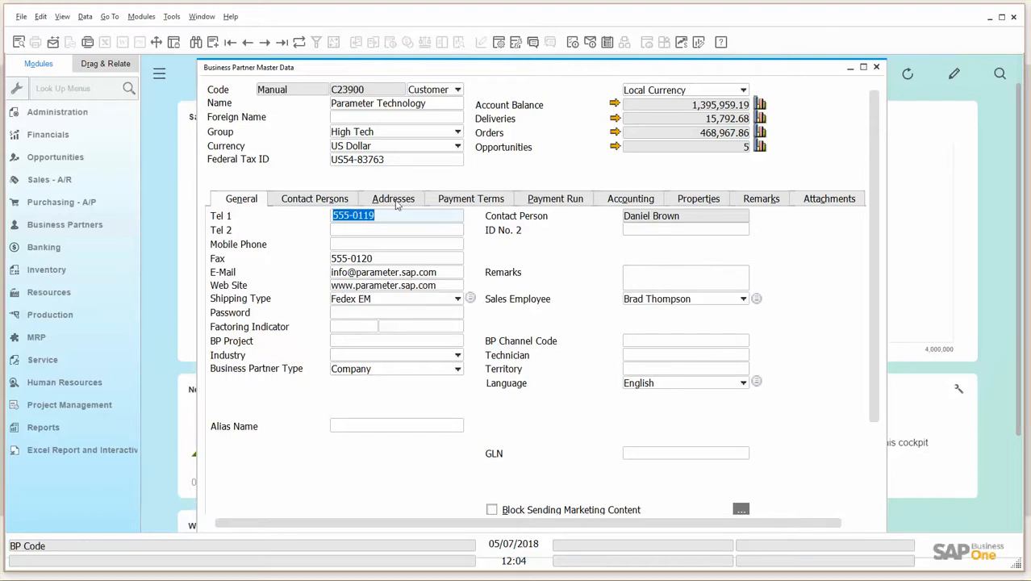
Browse the partner's addresses, both contacts, payment run, payment terms and properties, then return to General
click(393, 199)
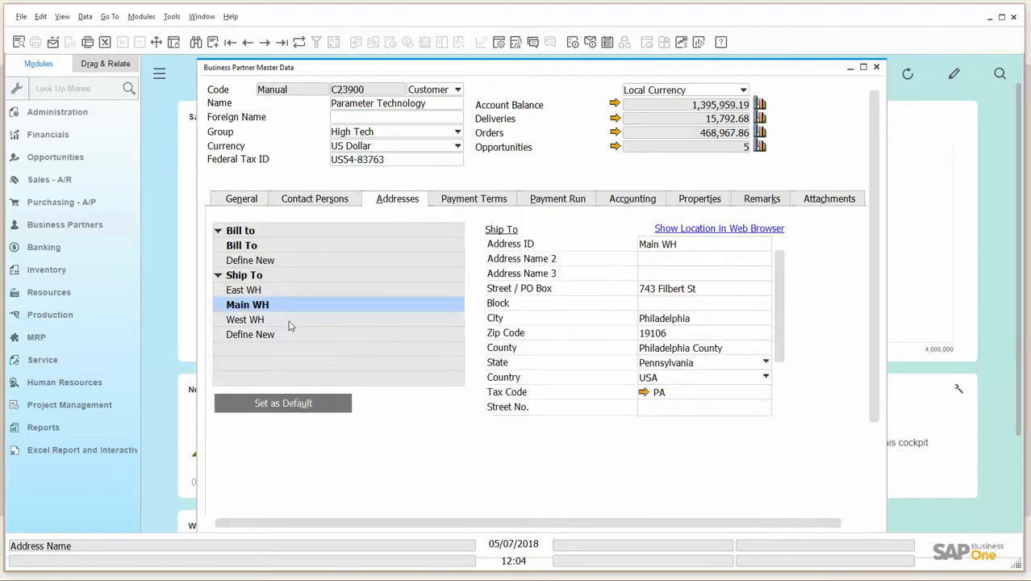
mouse_move(273, 304)
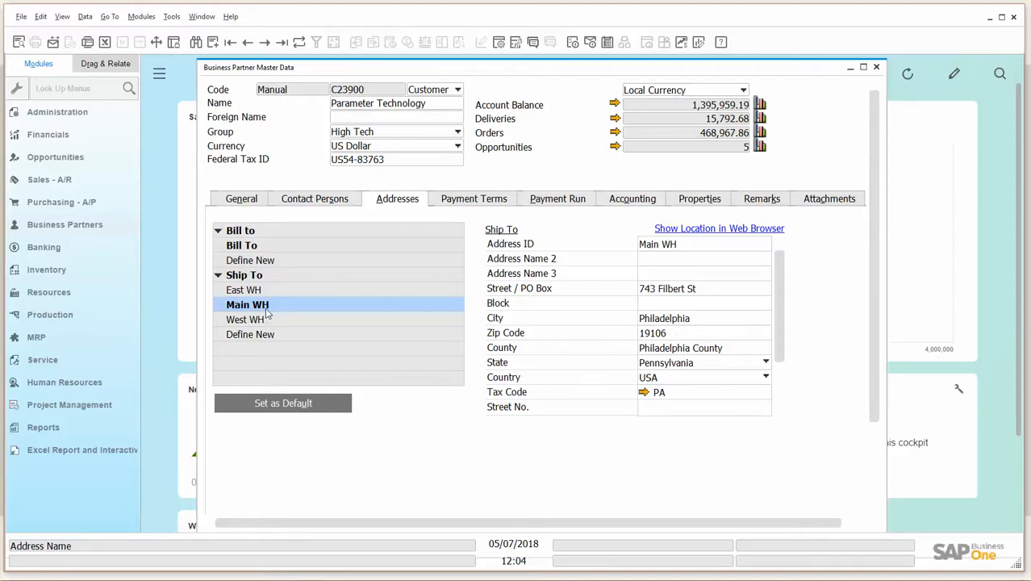
click(319, 198)
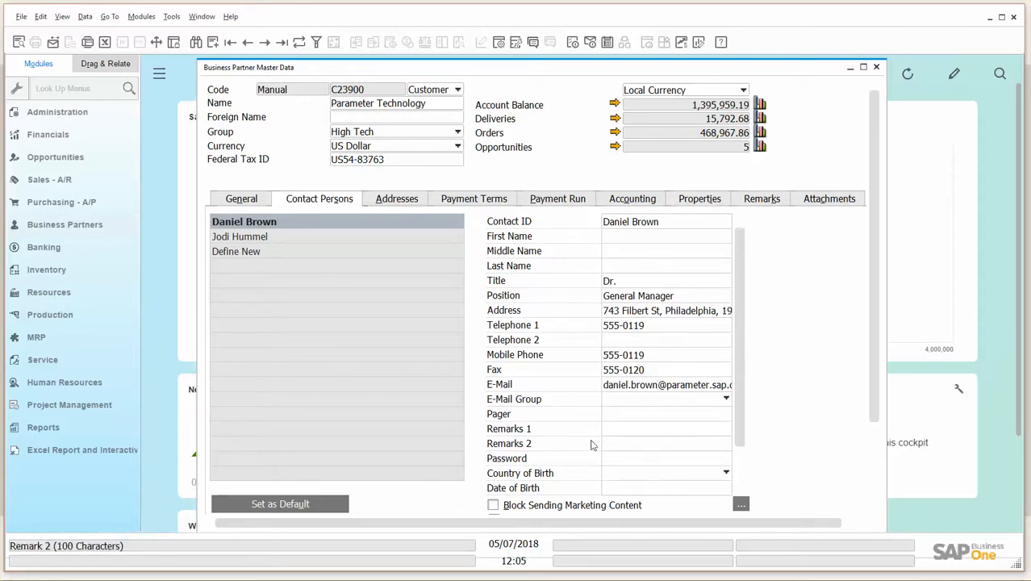
click(245, 221)
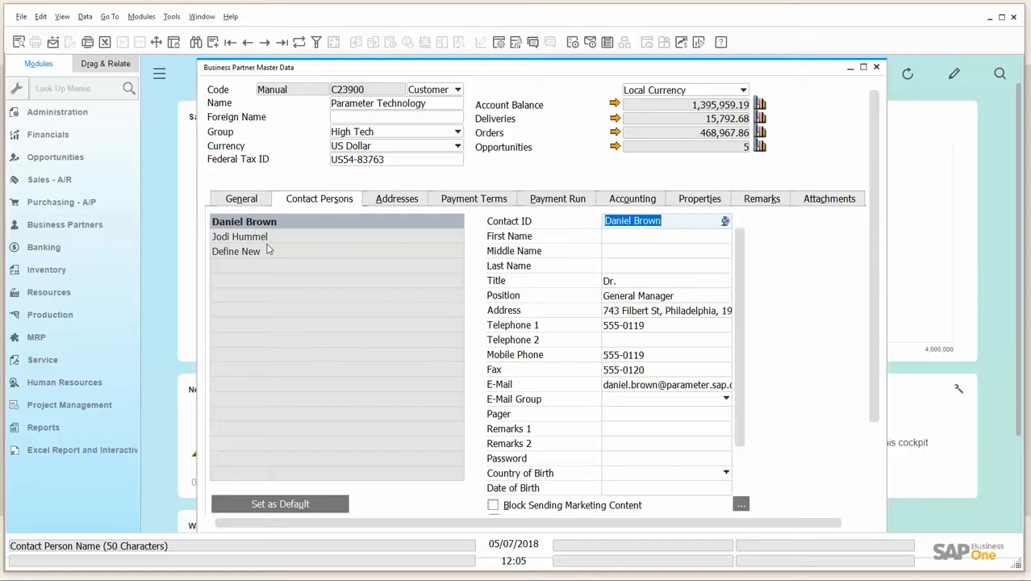
click(240, 237)
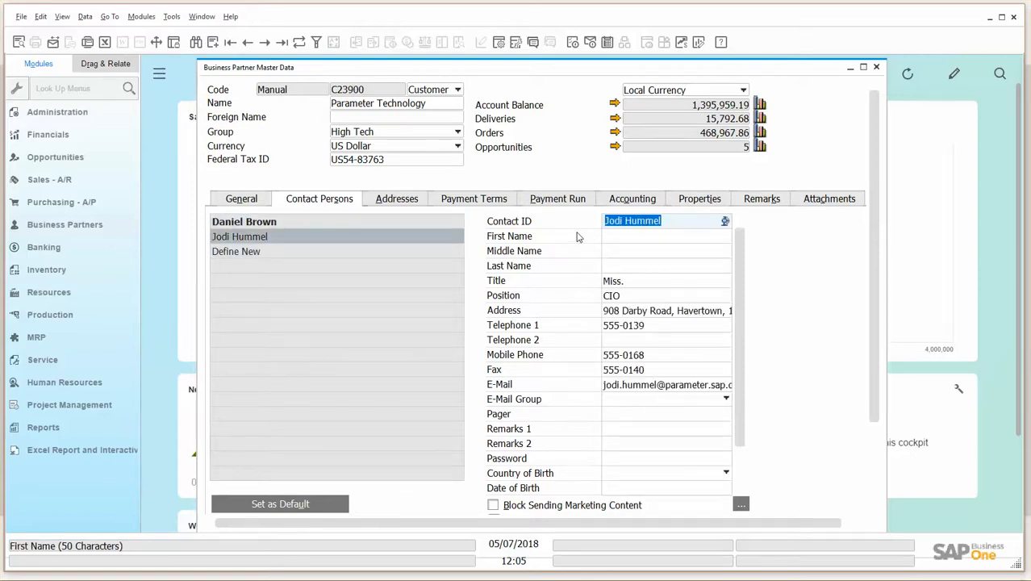
click(558, 199)
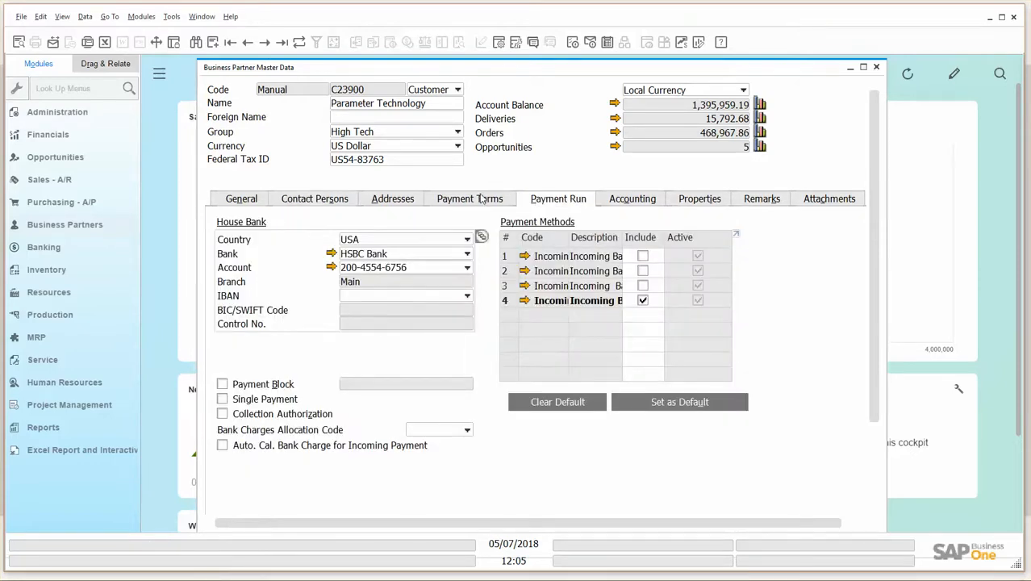
click(475, 198)
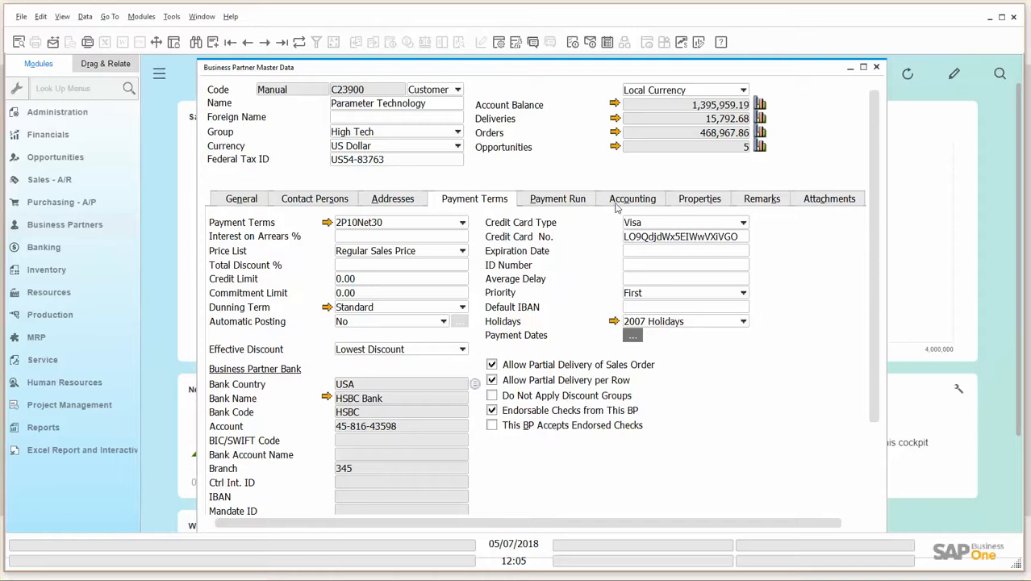
click(699, 199)
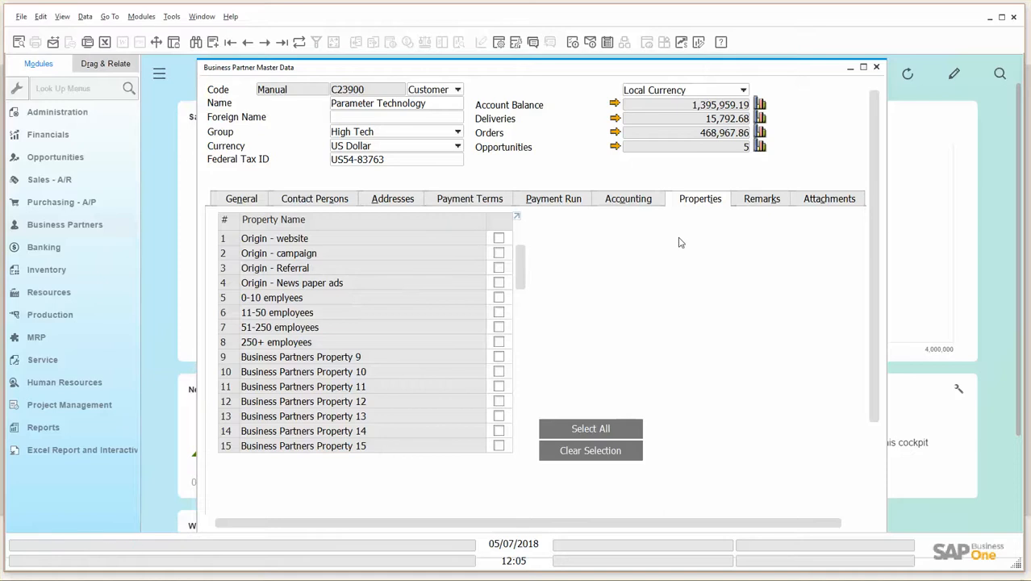
click(242, 198)
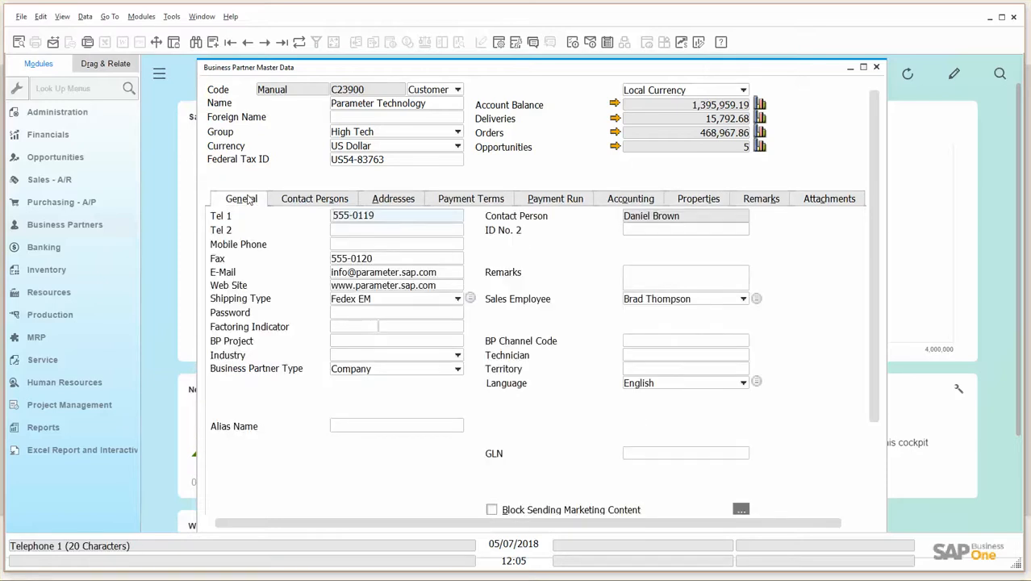
Inspect the CardCode, CardType, CardName and Address header cells to read their field comments
click(396, 215)
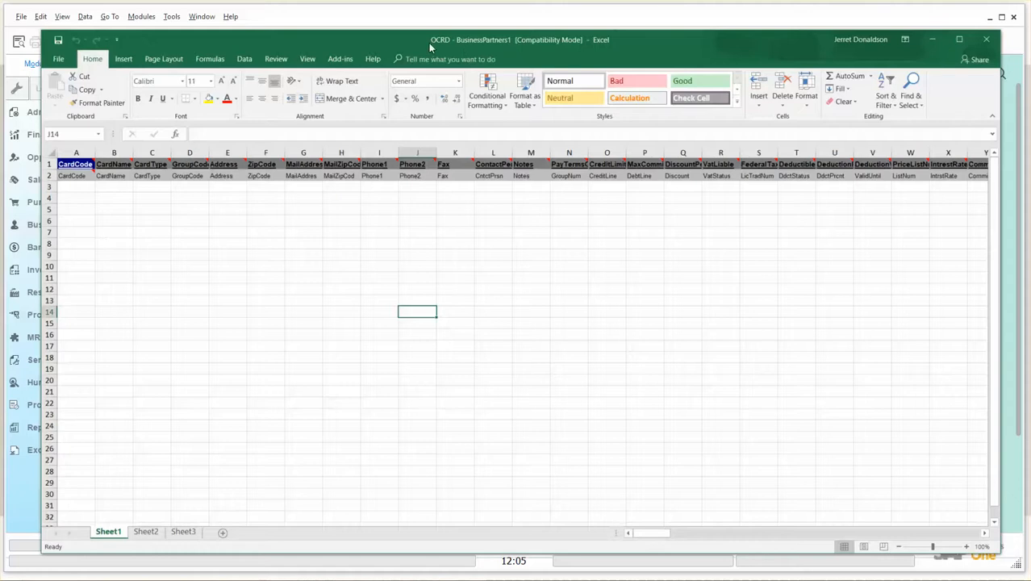
mouse_move(470, 43)
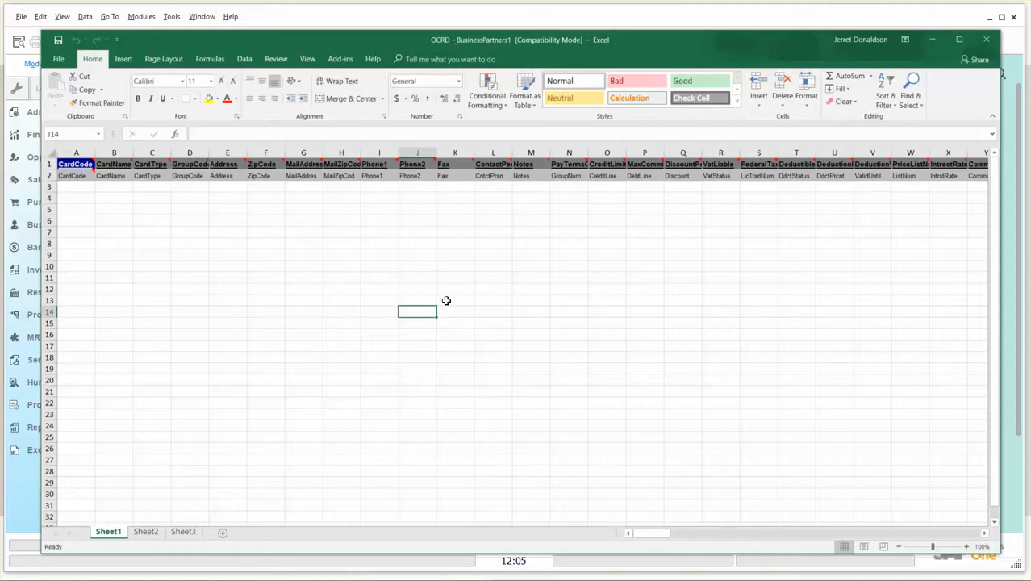
mouse_move(88, 202)
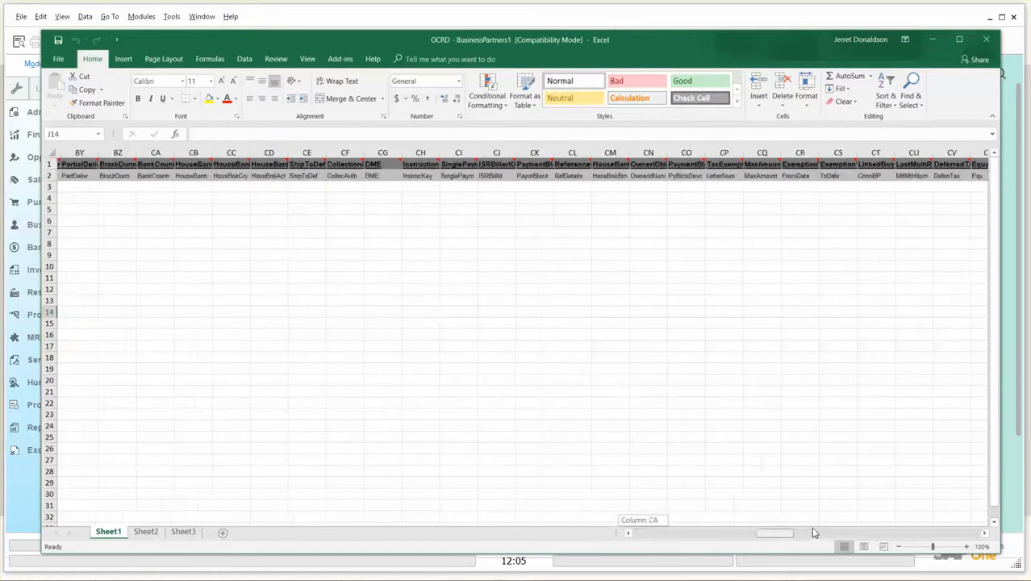
scroll(right, 3)
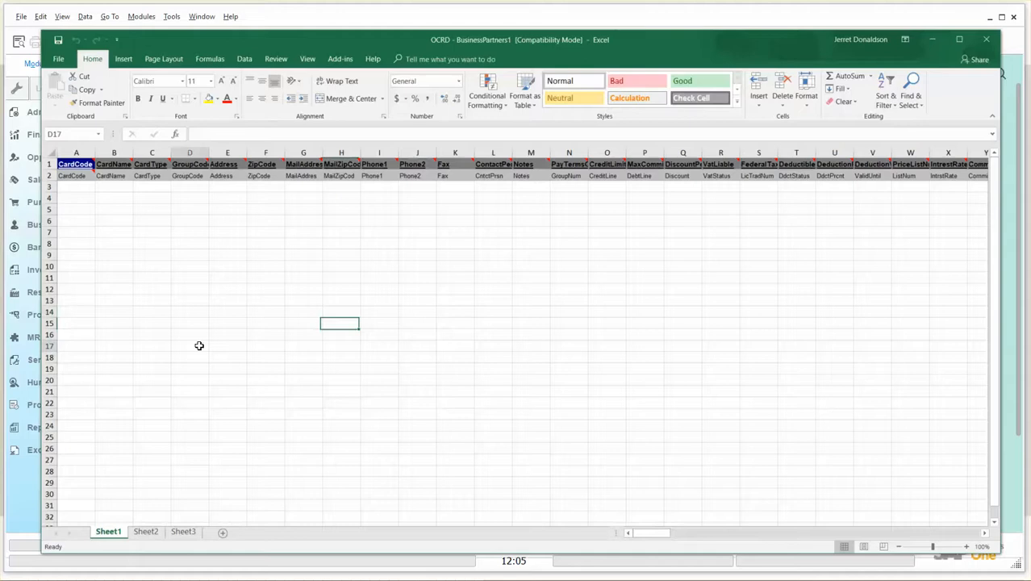
click(189, 345)
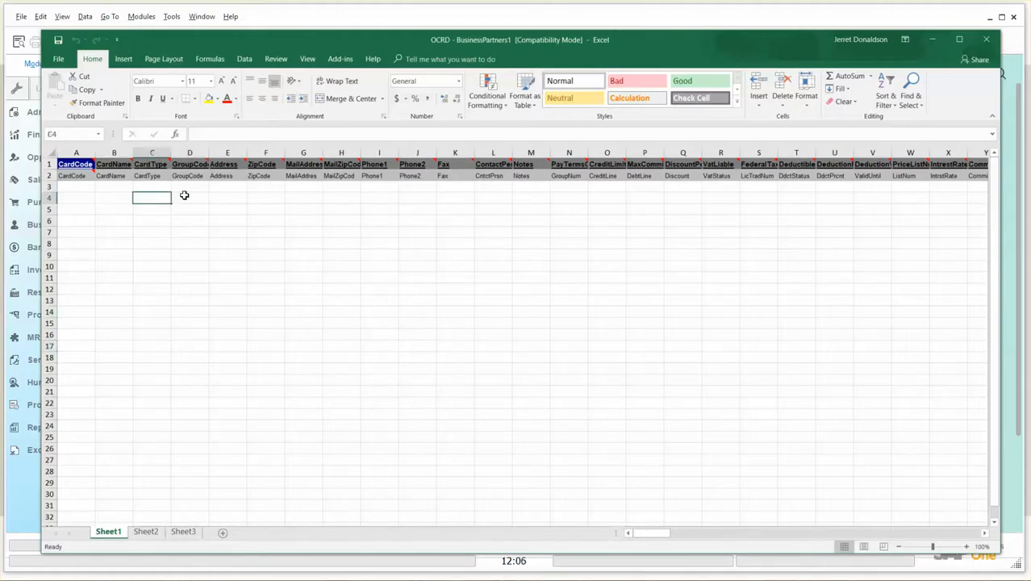
click(227, 196)
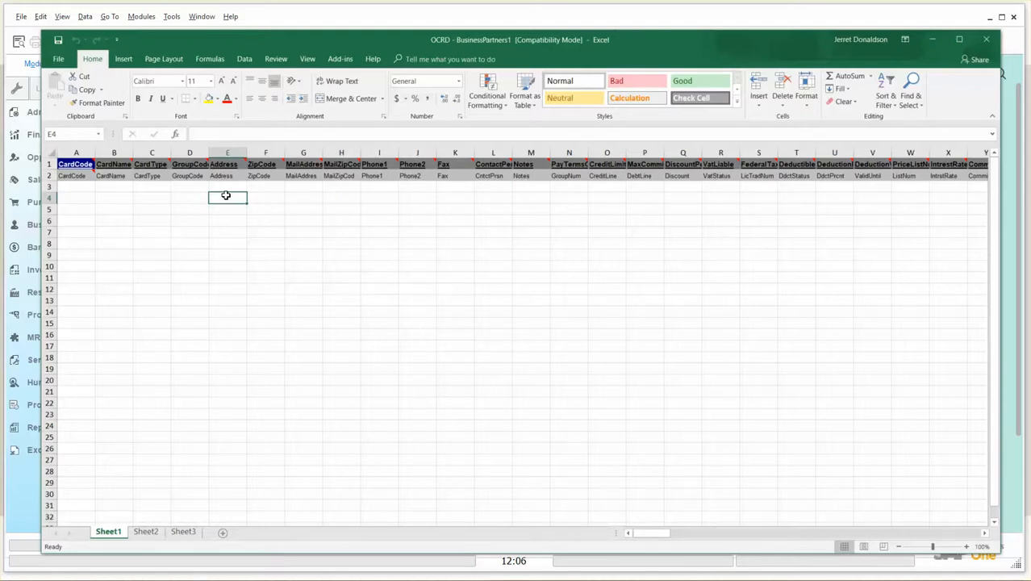
mouse_move(425, 323)
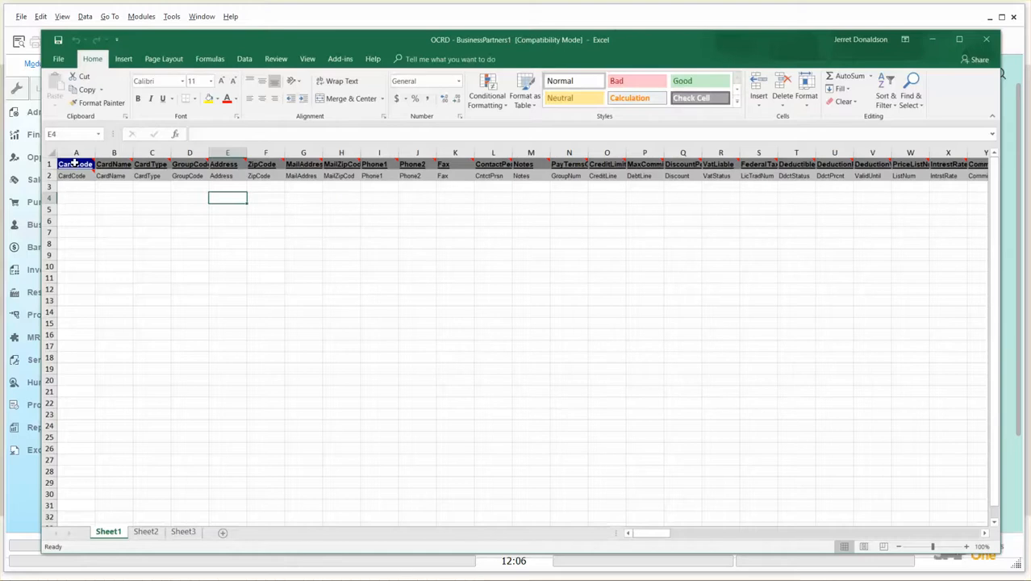
click(76, 187)
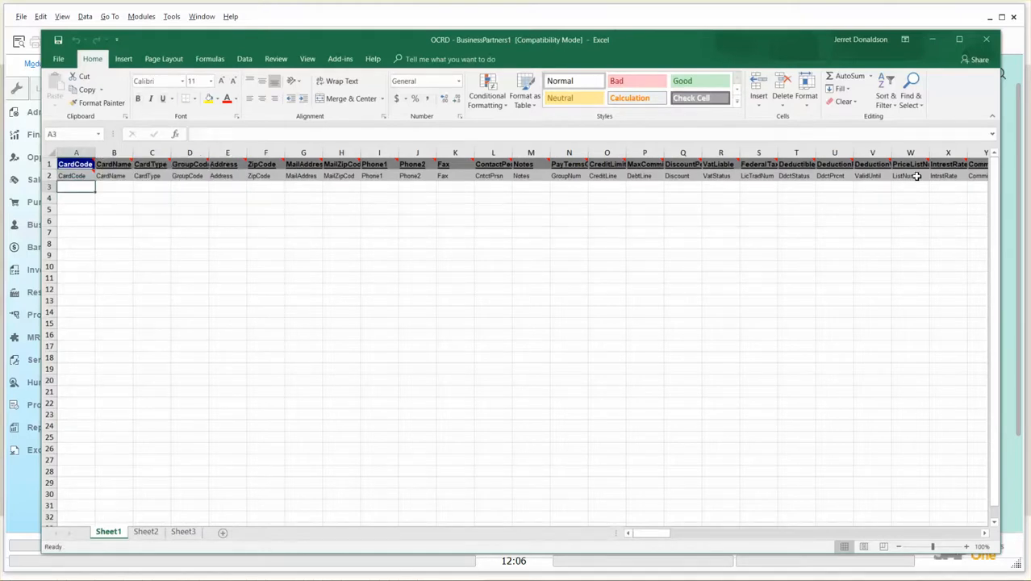
mouse_move(65, 352)
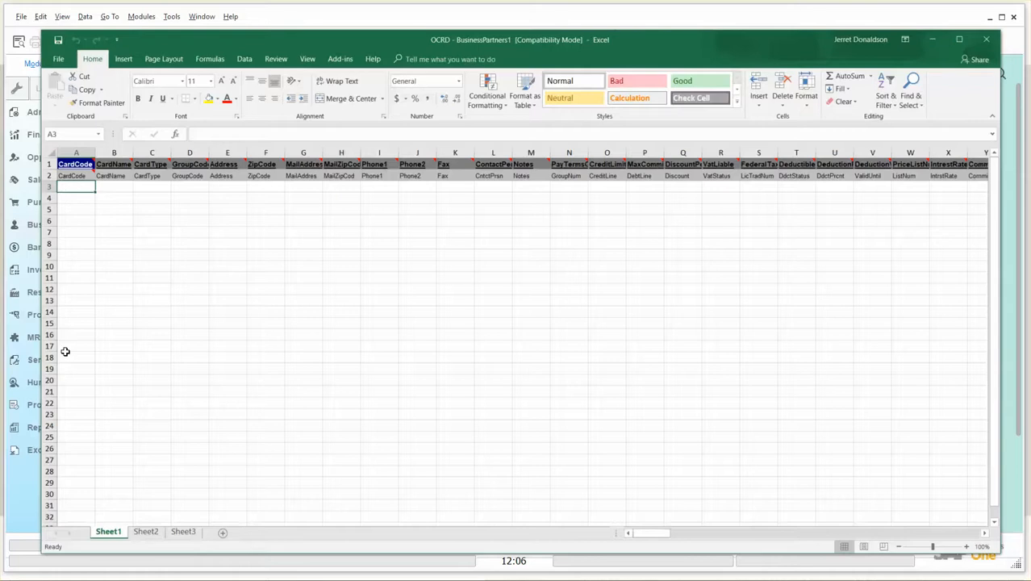
mouse_move(113, 187)
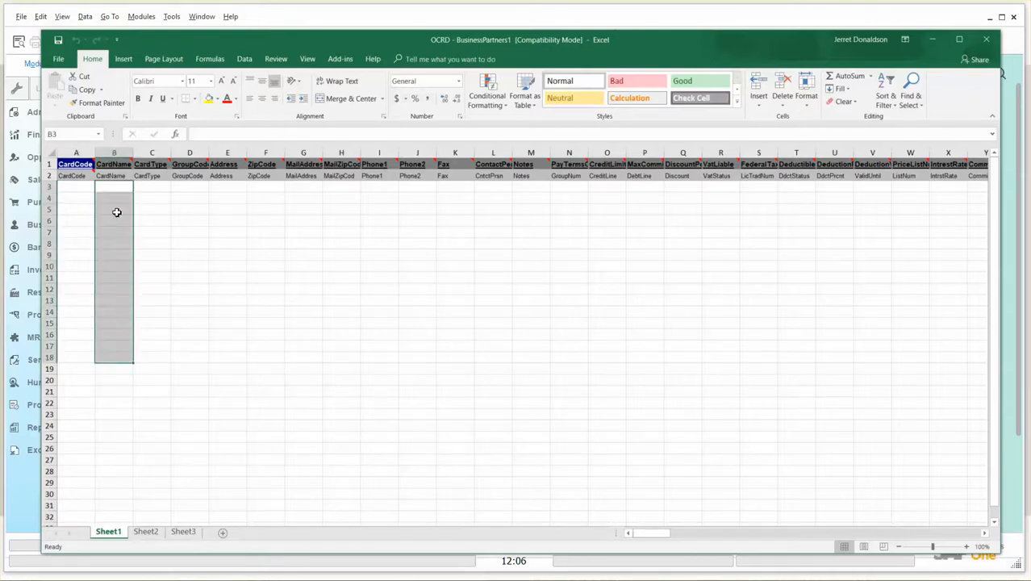
click(114, 209)
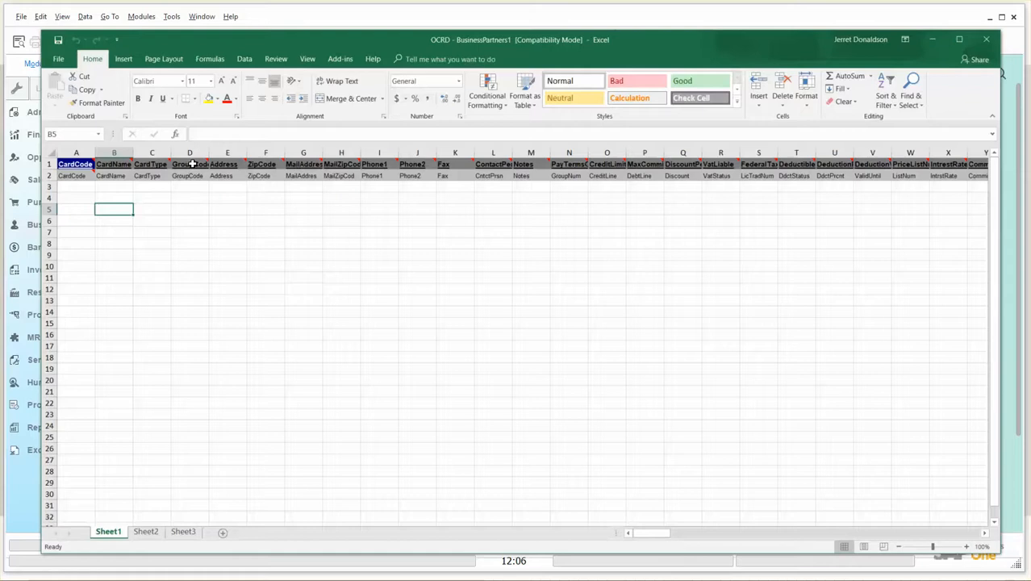
click(190, 186)
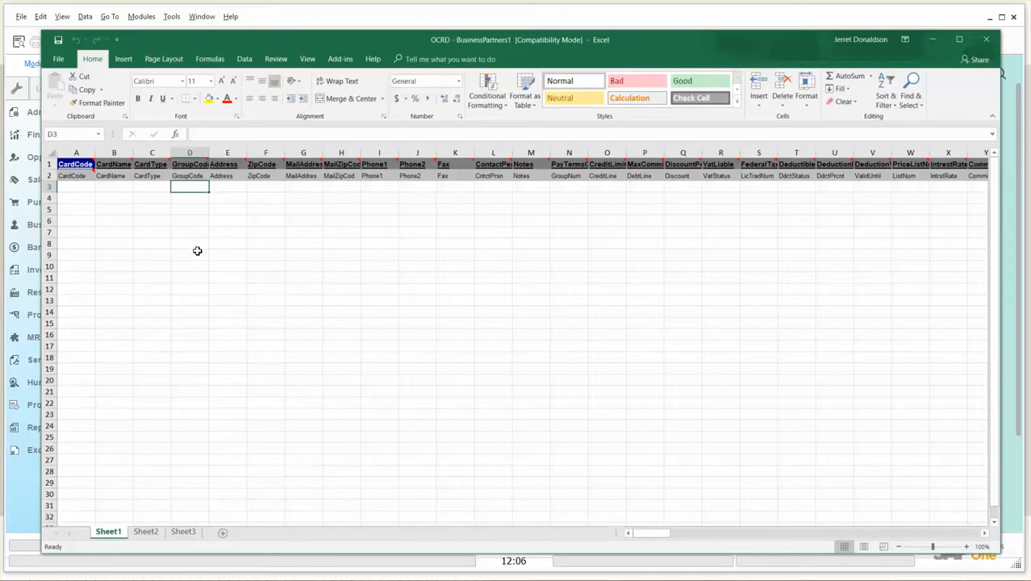
mouse_move(379, 237)
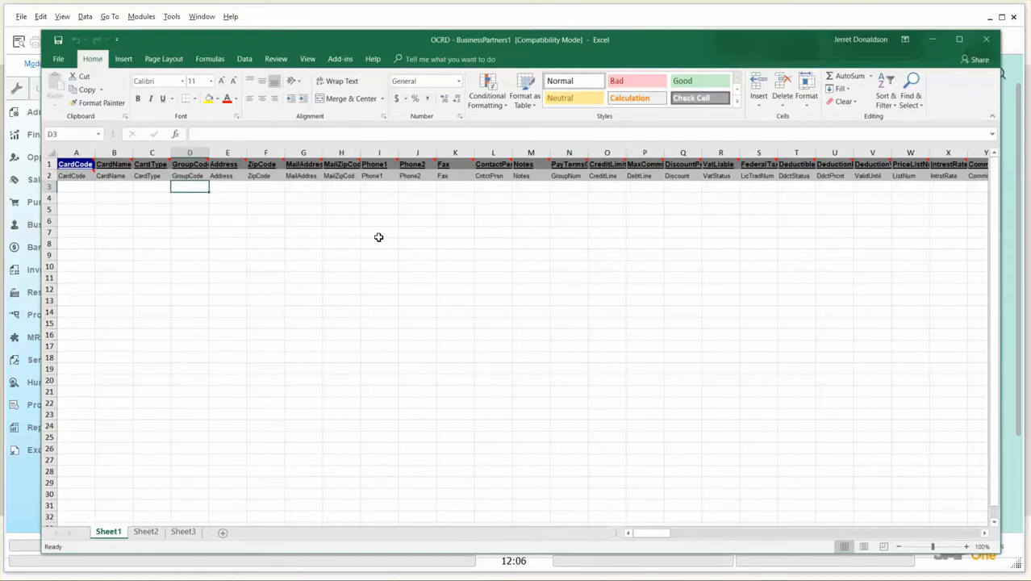
mouse_move(194, 218)
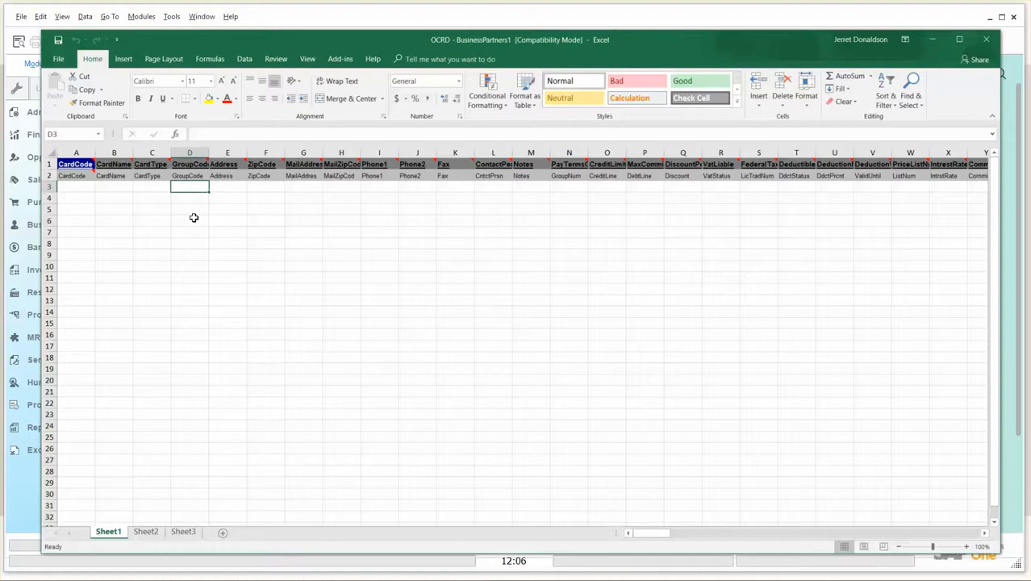
mouse_move(481, 261)
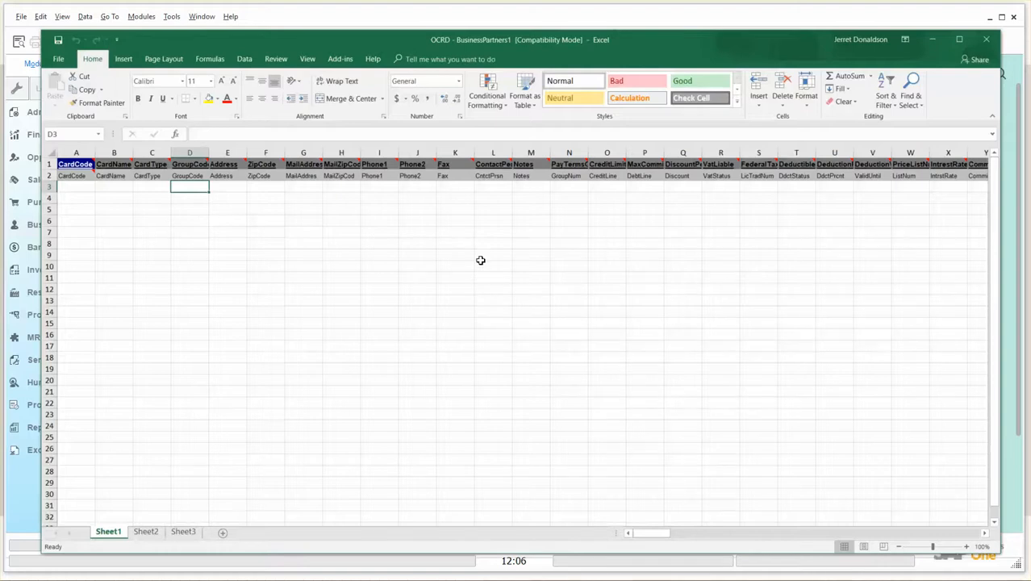
mouse_move(211, 211)
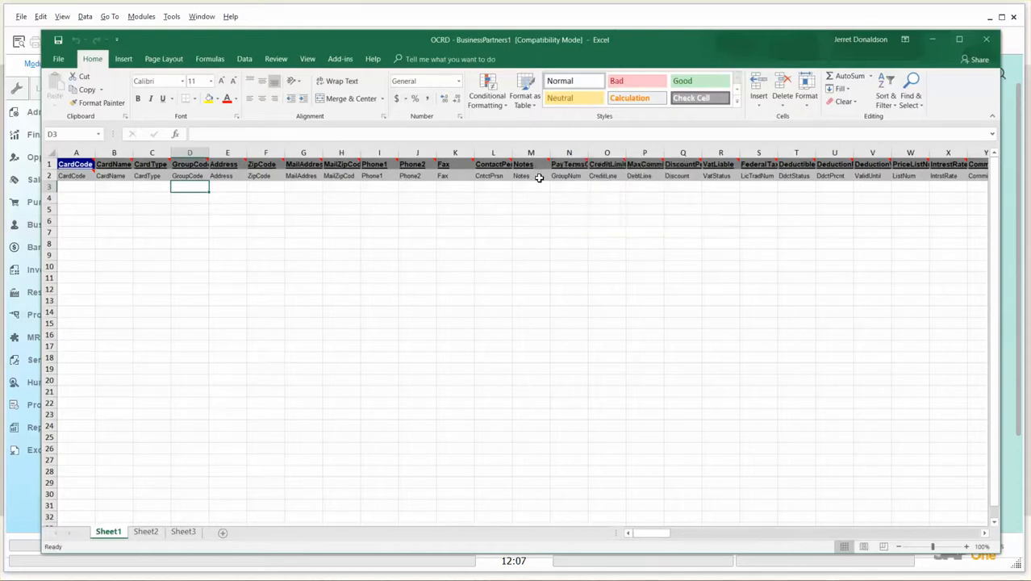
mouse_move(767, 167)
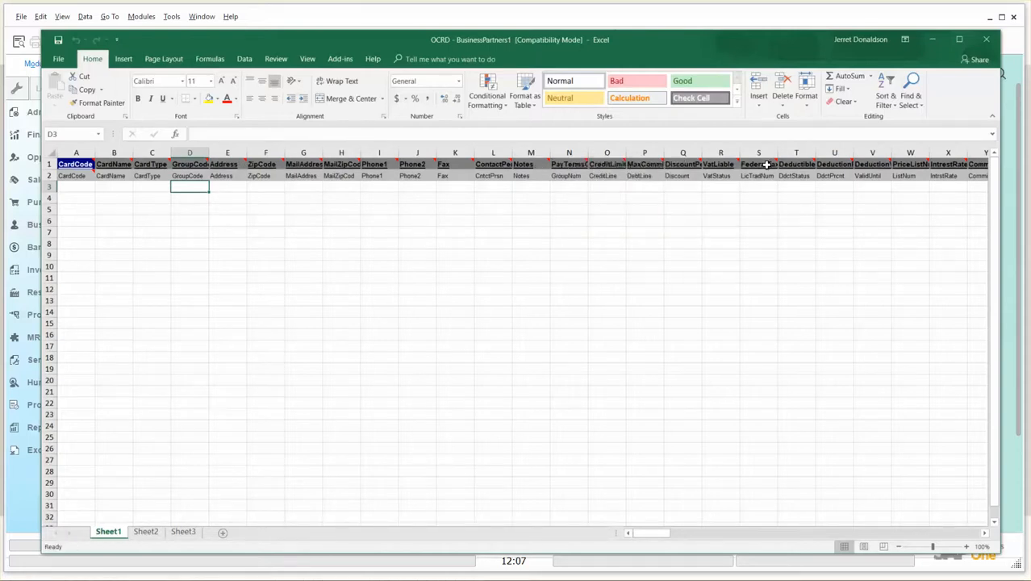
mouse_move(759, 164)
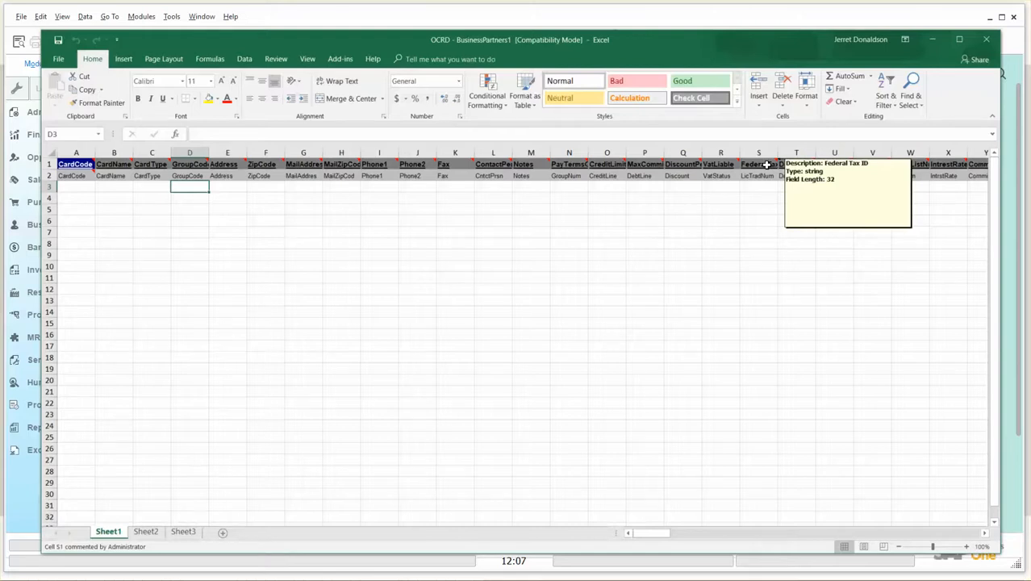
click(303, 233)
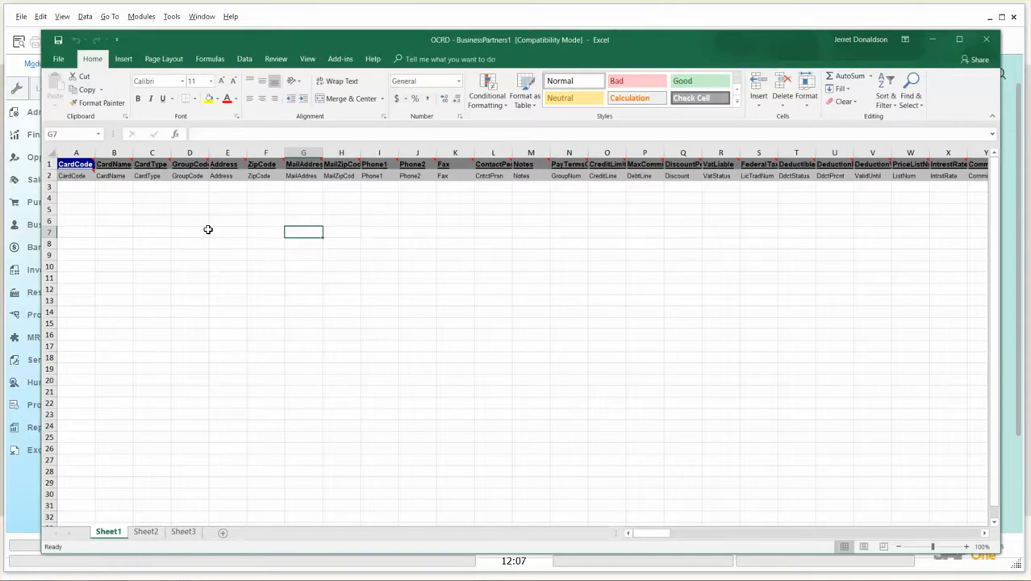
mouse_move(157, 200)
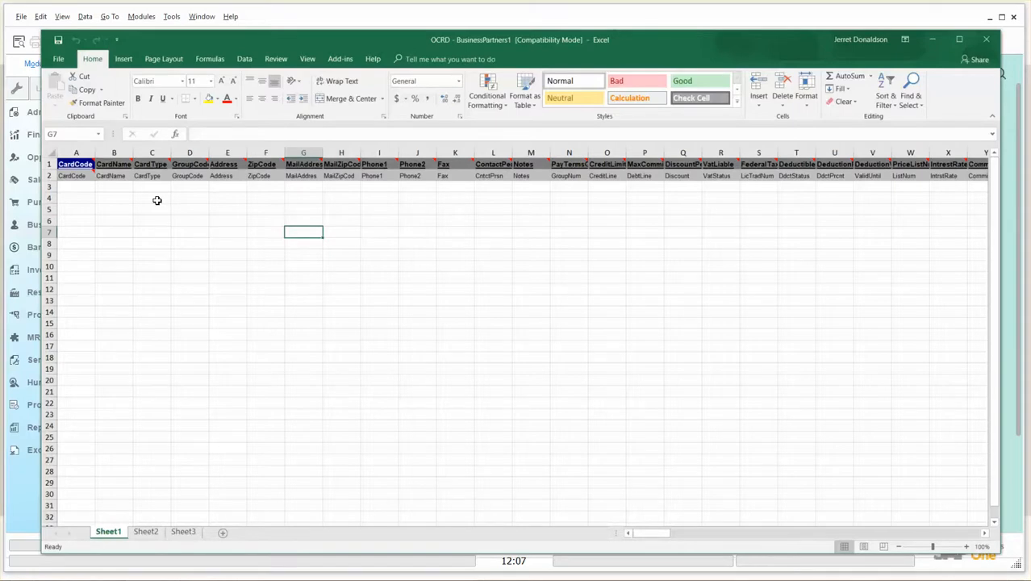
mouse_move(114, 163)
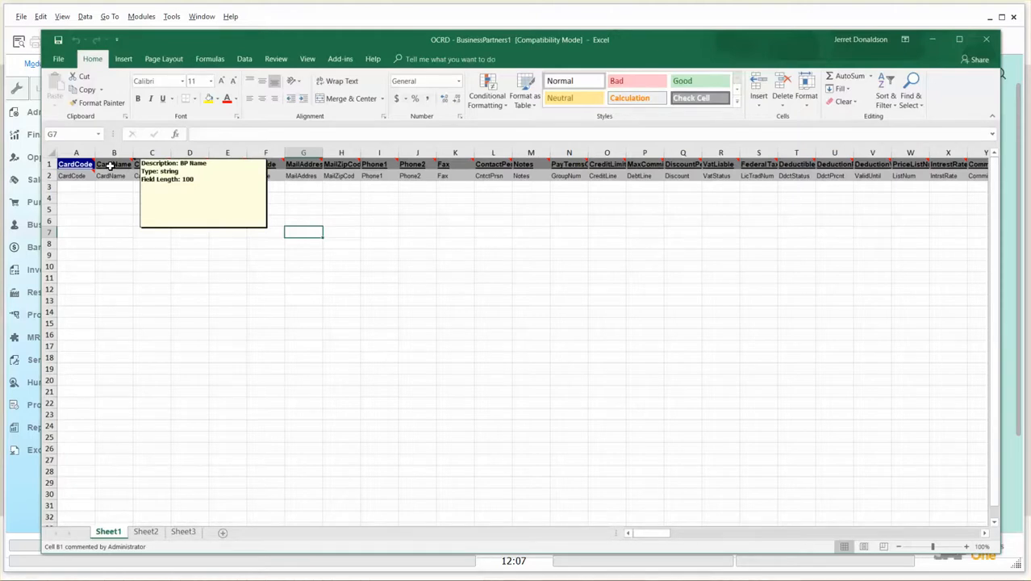
mouse_move(107, 255)
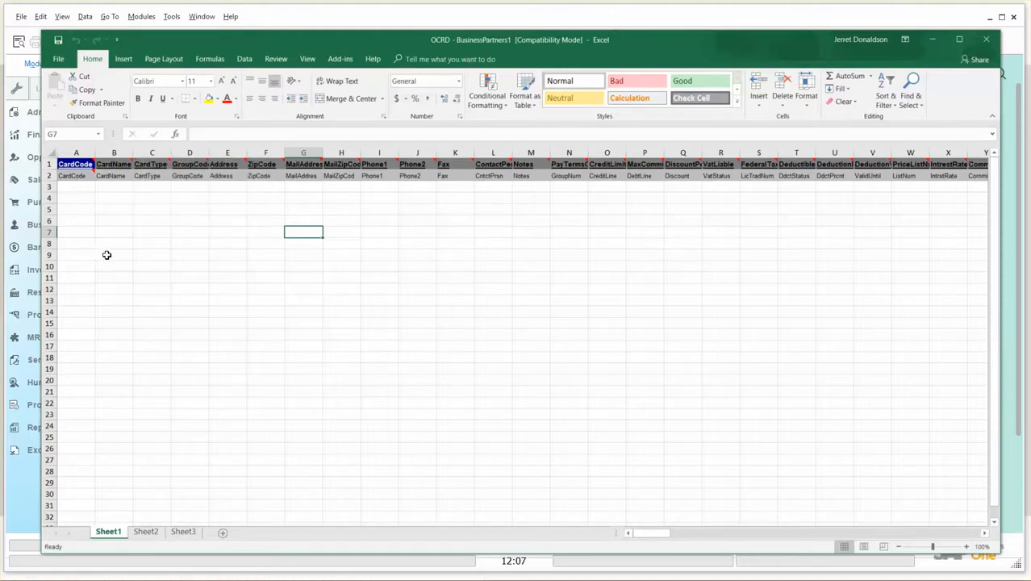
mouse_move(100, 359)
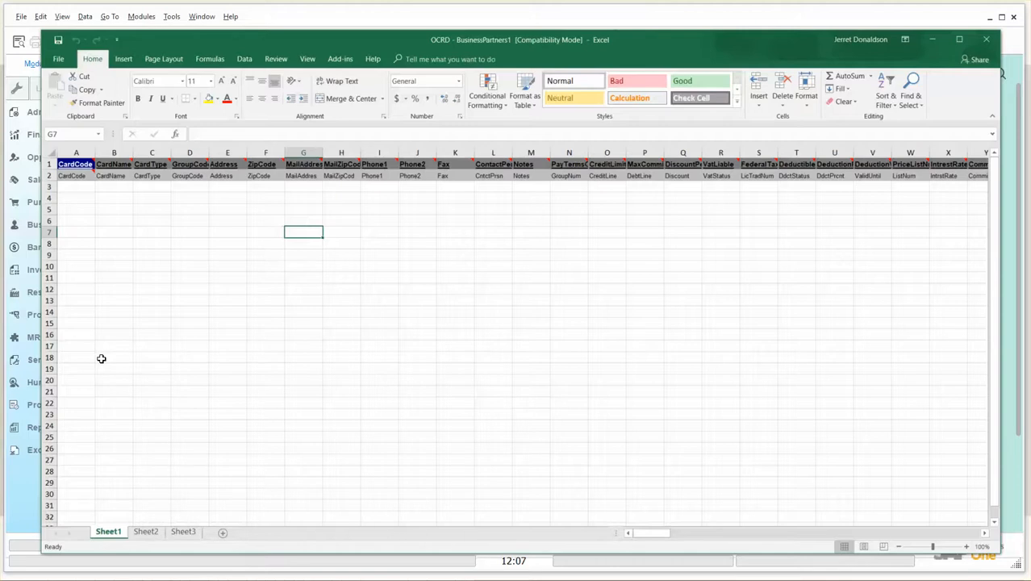
mouse_move(114, 354)
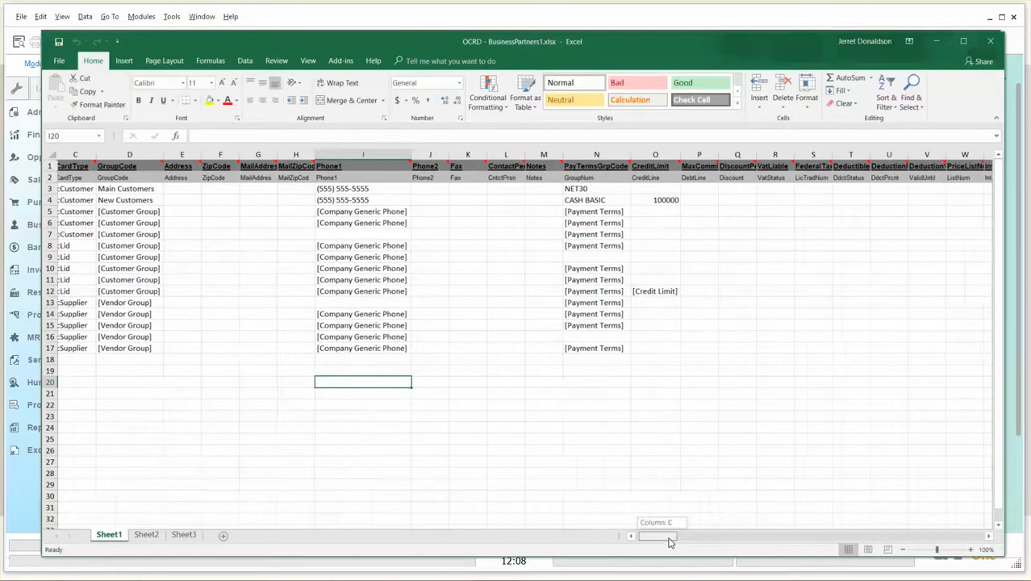
scroll(right, 3)
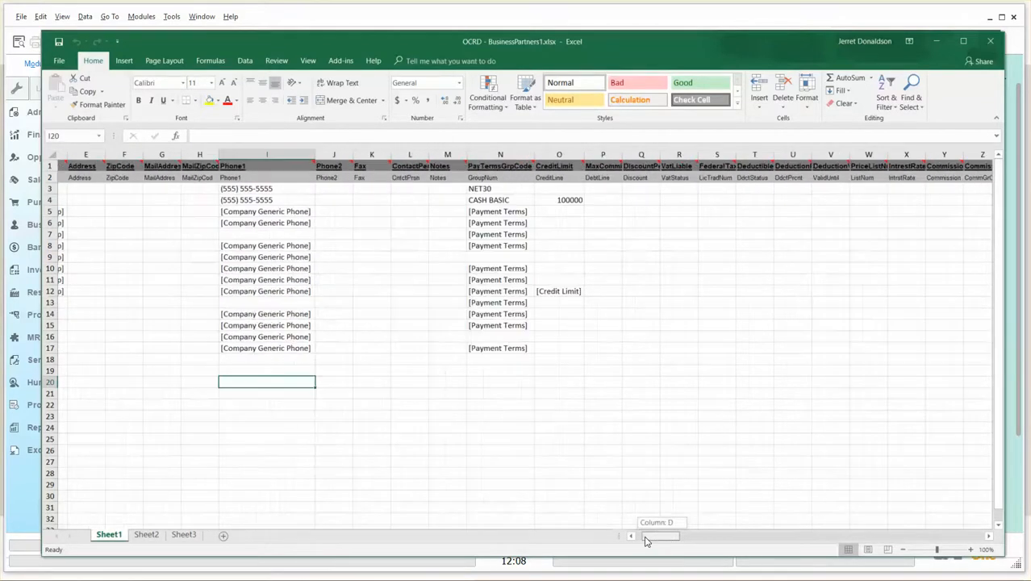
scroll(left, 3)
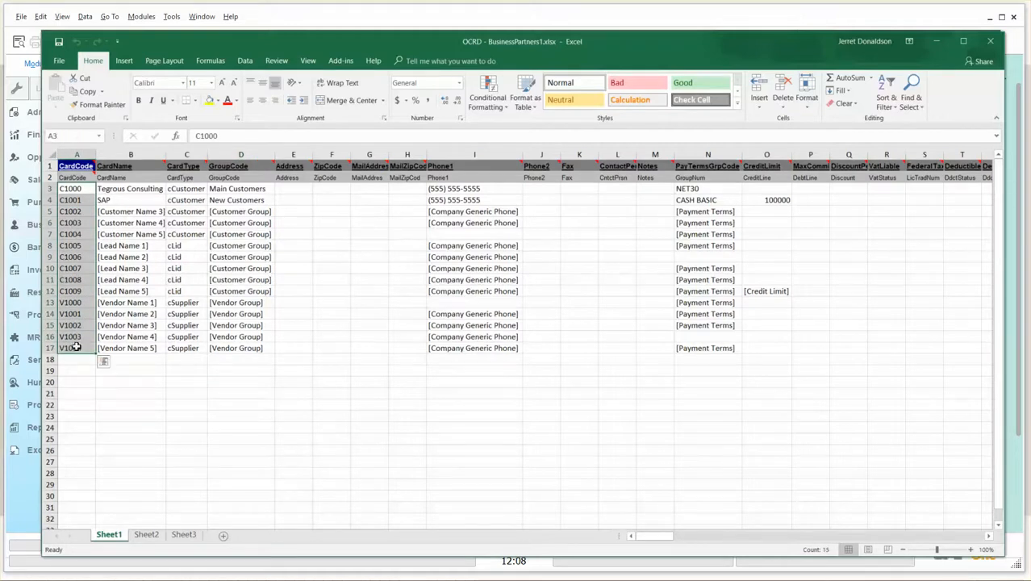
mouse_move(77, 165)
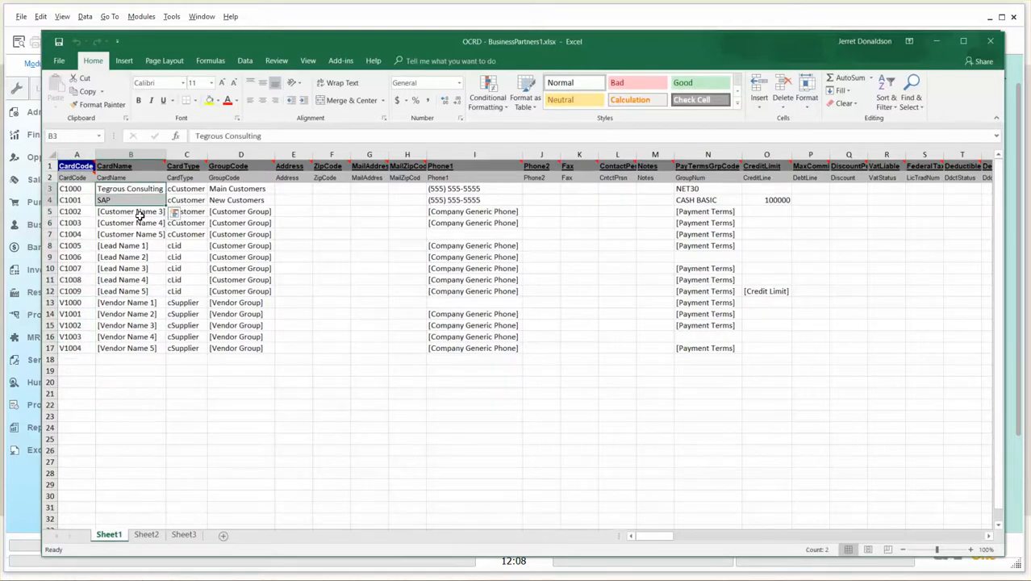
mouse_move(156, 240)
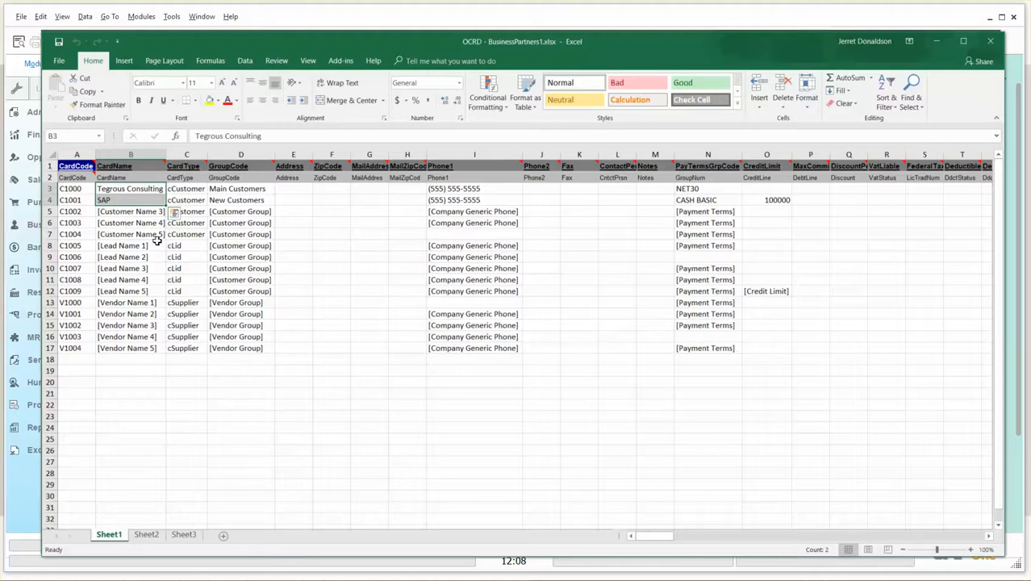
click(130, 200)
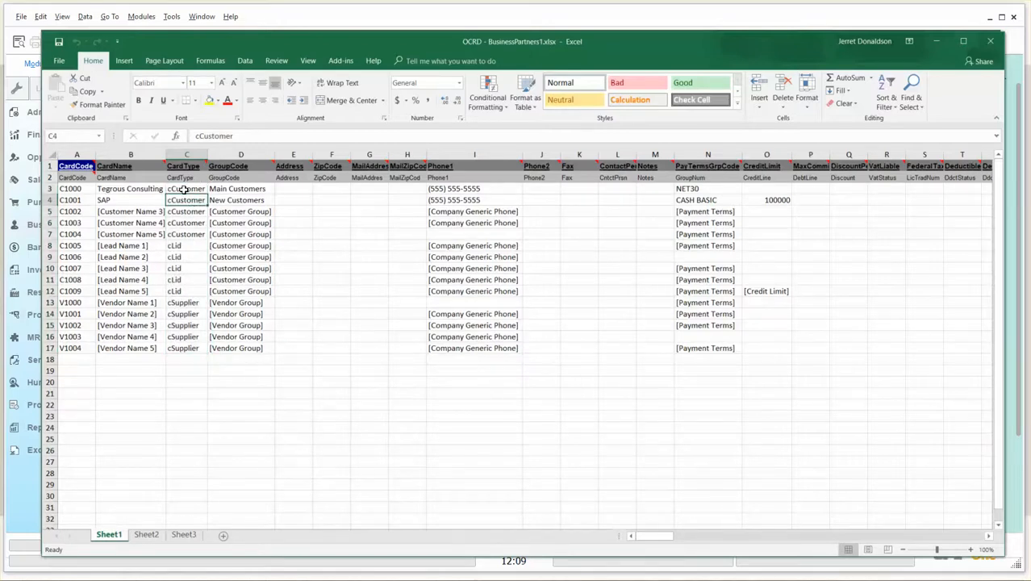
mouse_move(186, 165)
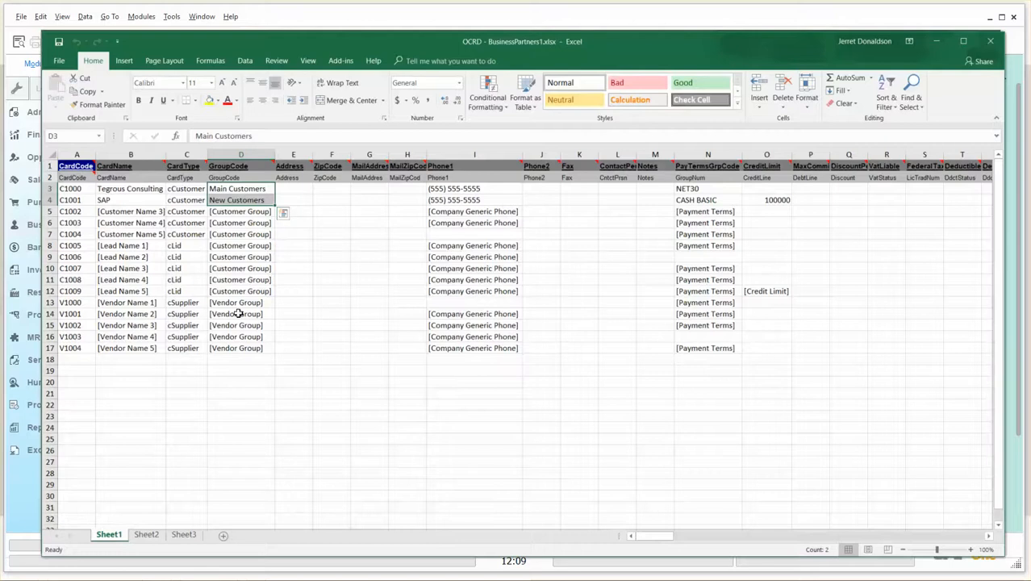
mouse_move(238, 333)
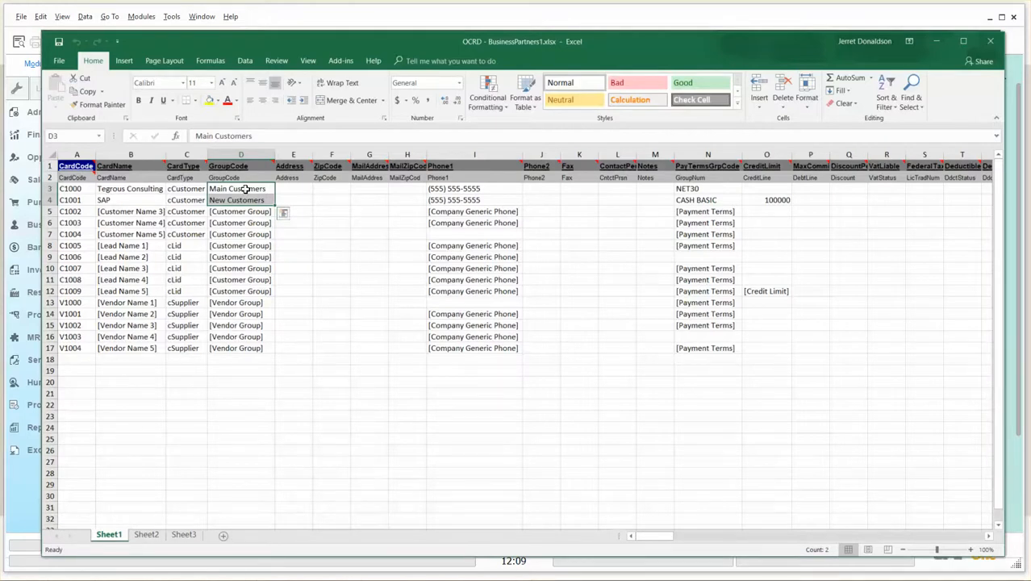
mouse_move(301, 218)
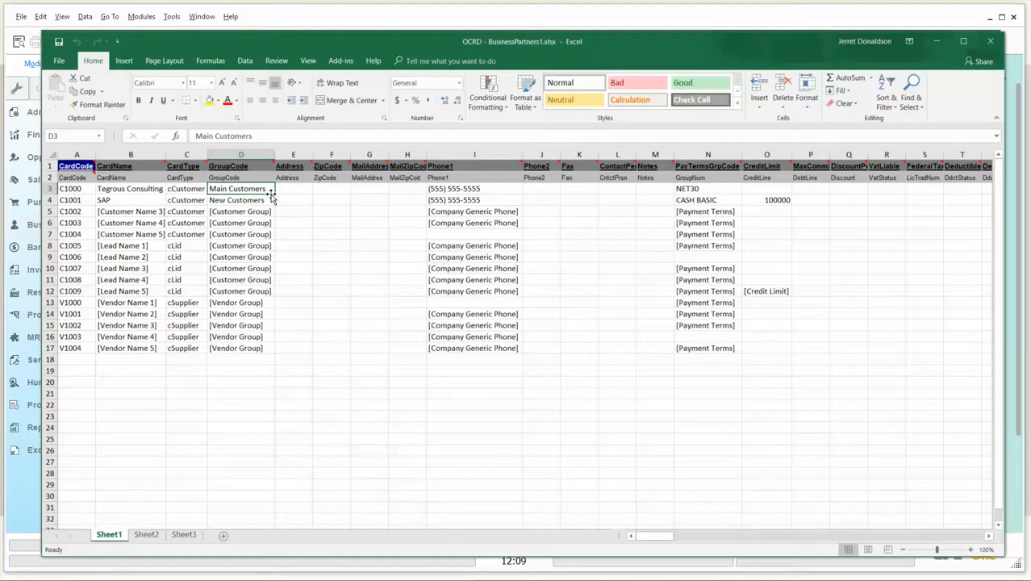
mouse_move(234, 201)
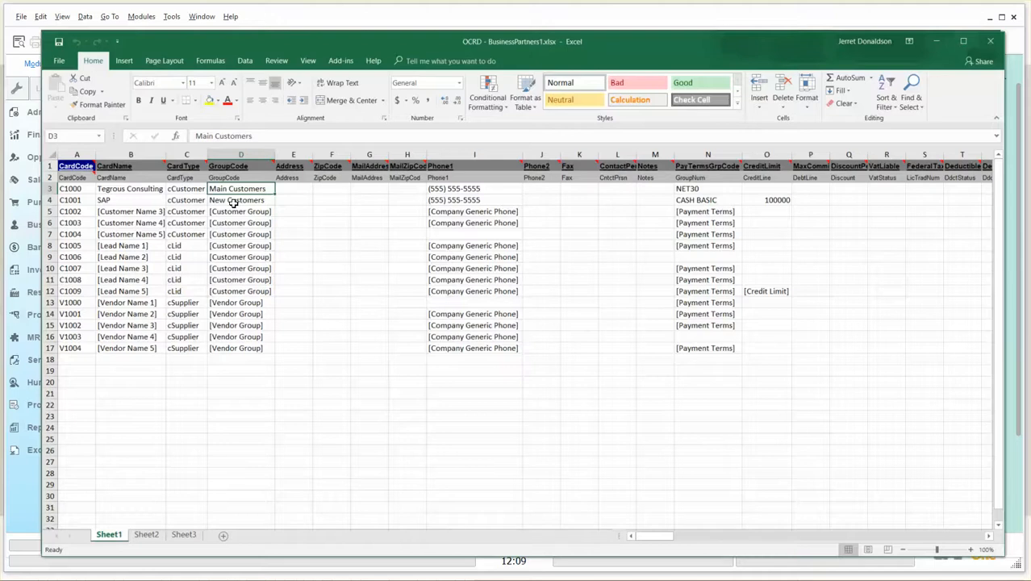
click(293, 188)
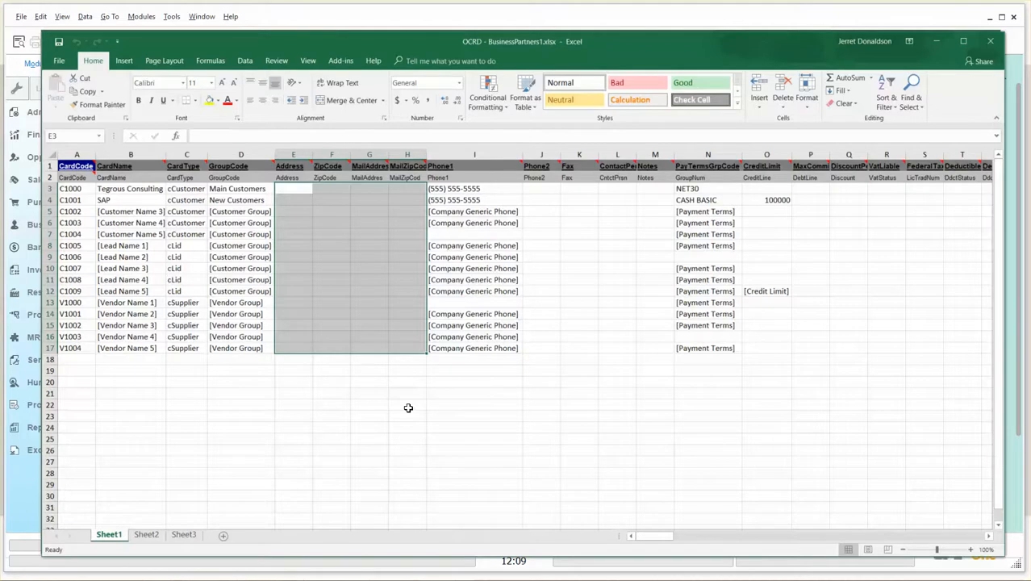
click(475, 302)
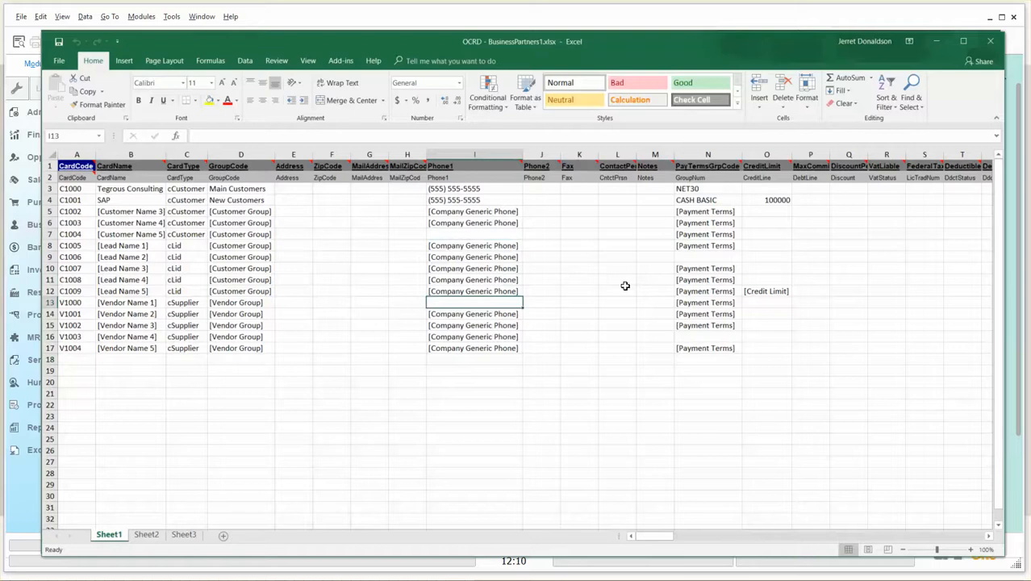
click(709, 336)
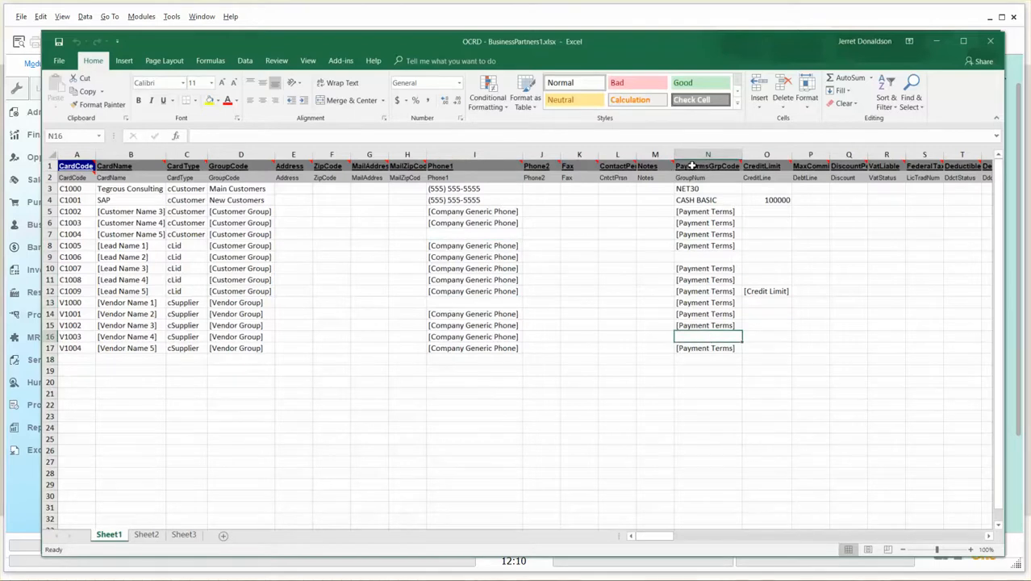
click(708, 257)
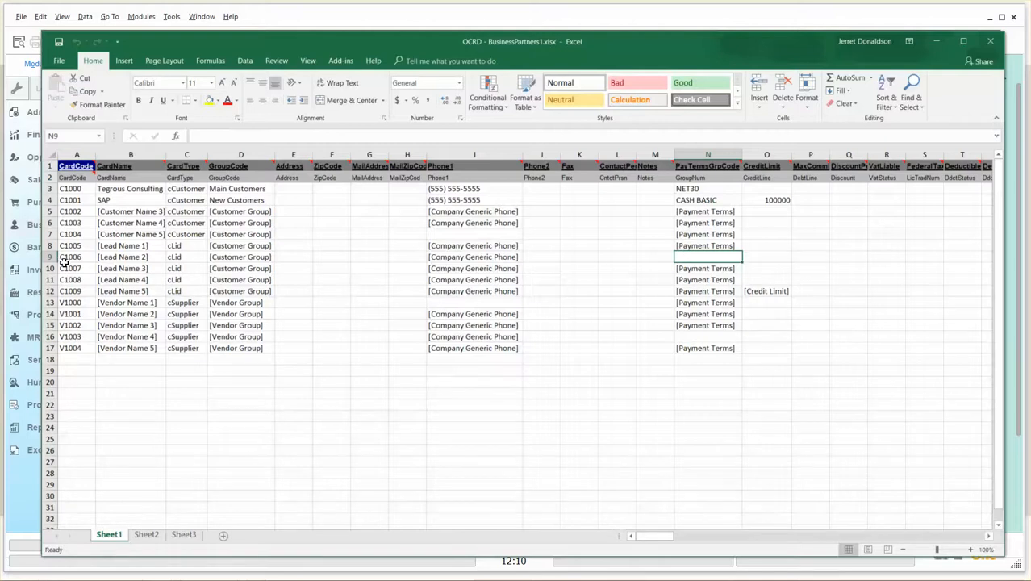
mouse_move(663, 293)
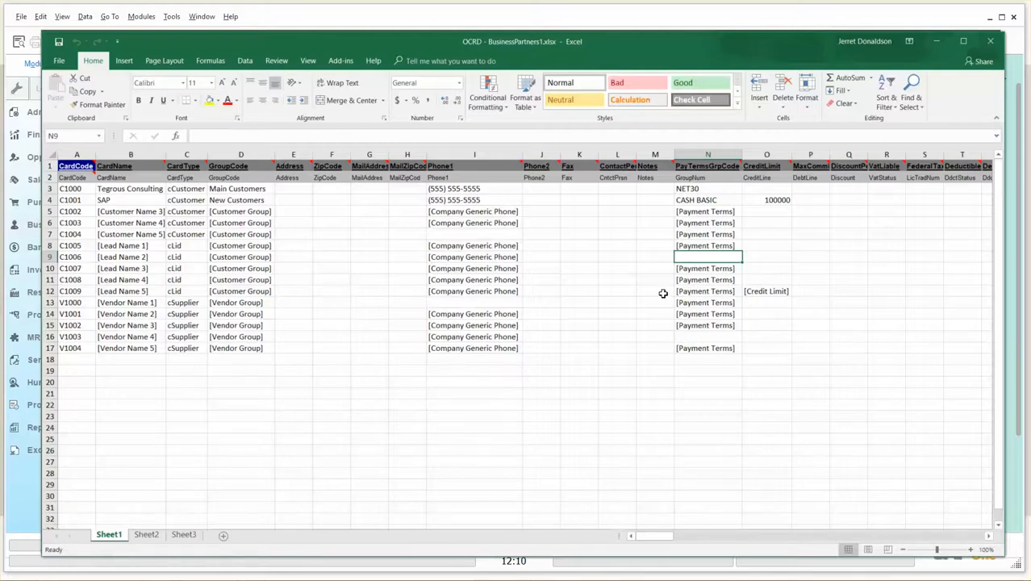
mouse_move(697, 264)
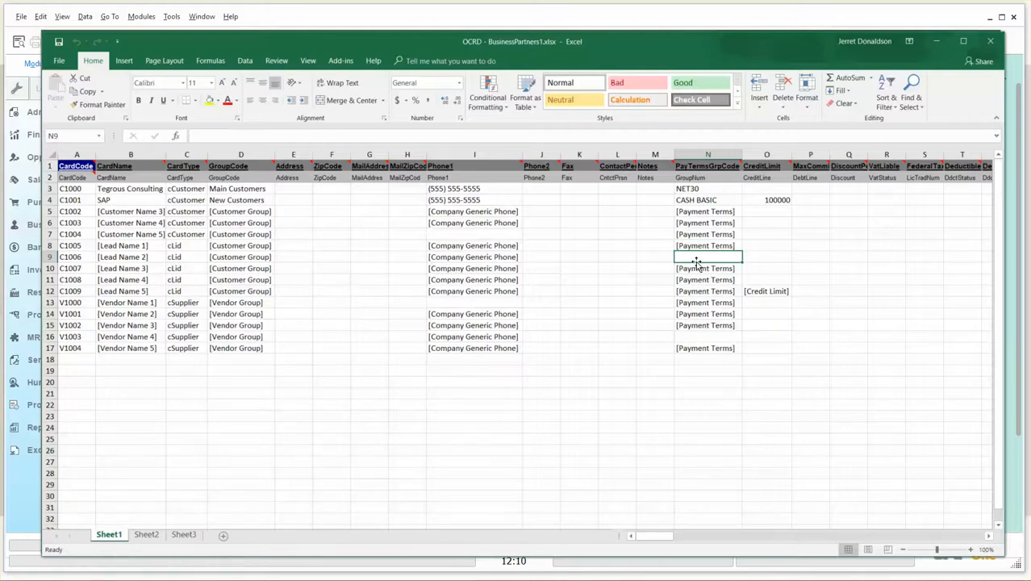
click(756, 257)
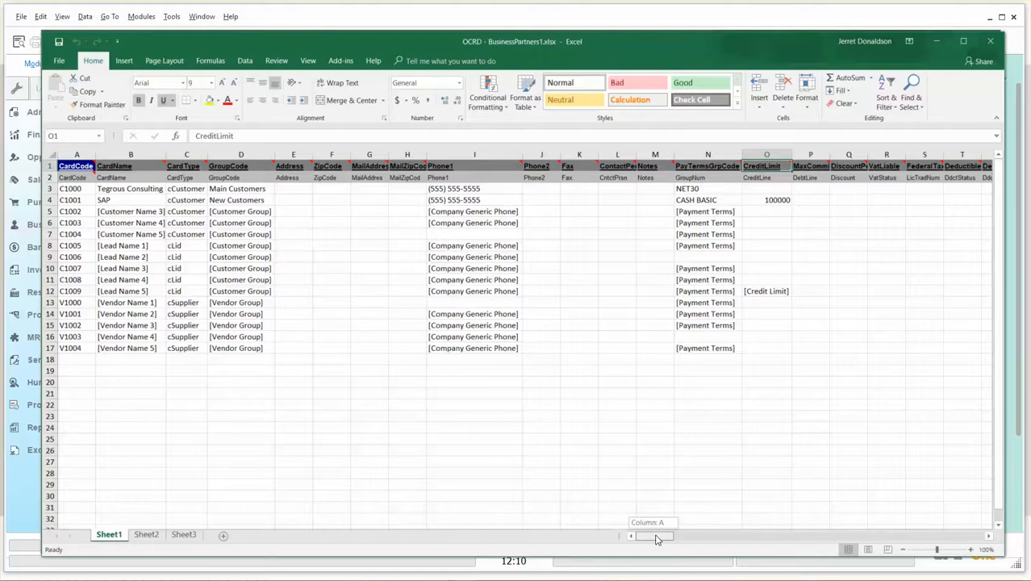
scroll(right, 3)
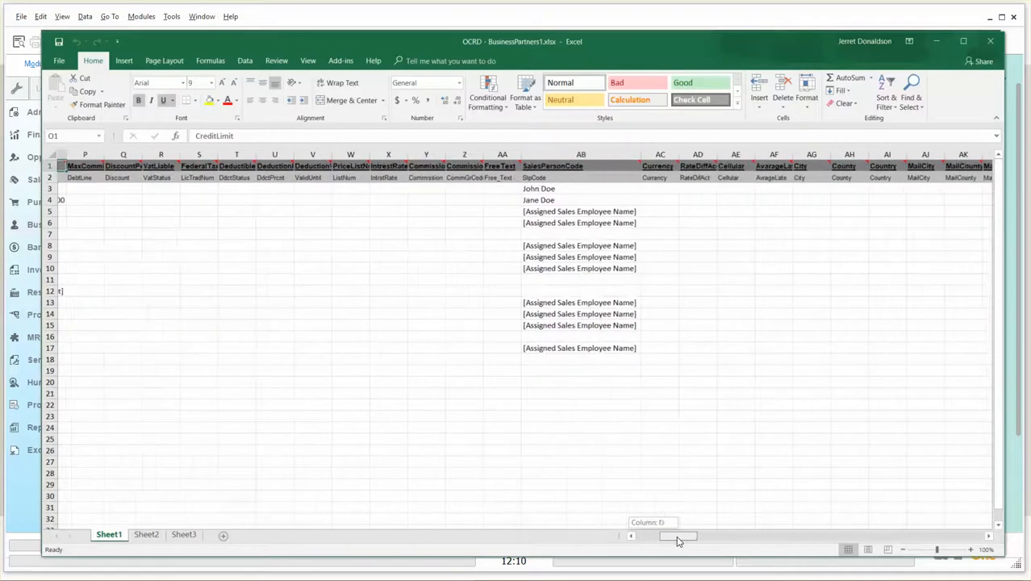
scroll(right, 3)
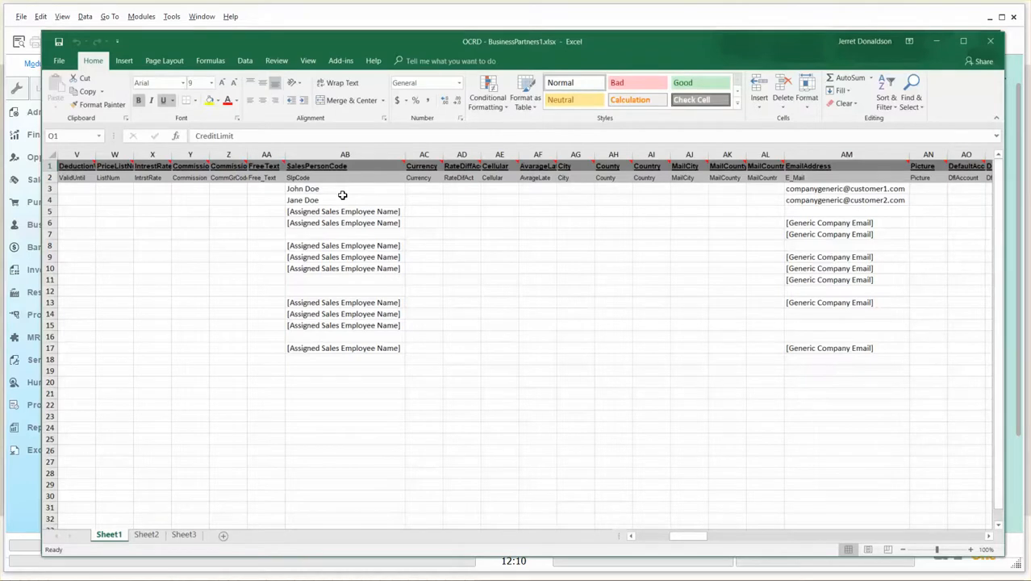
click(845, 188)
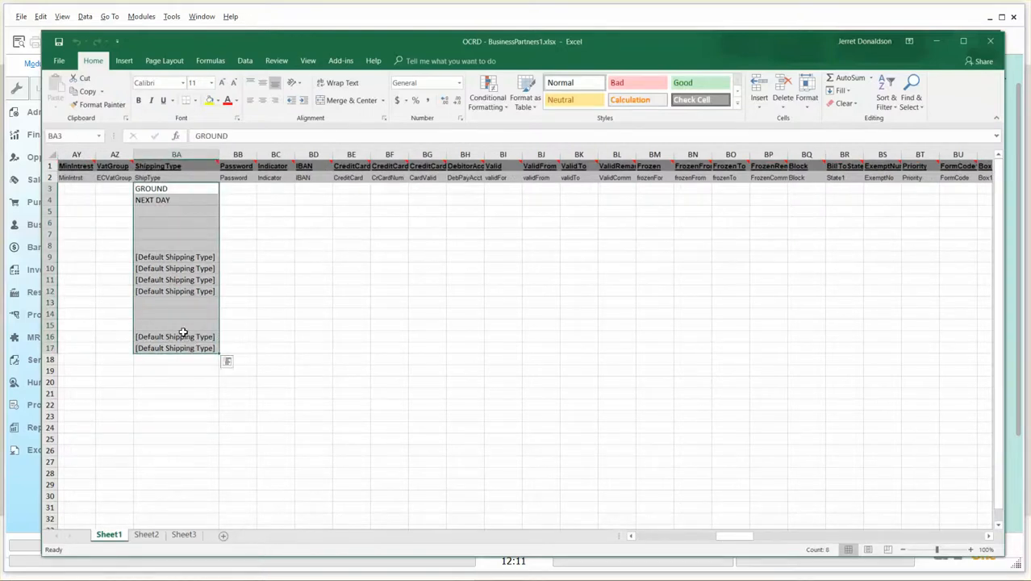
drag(734, 537, 762, 537)
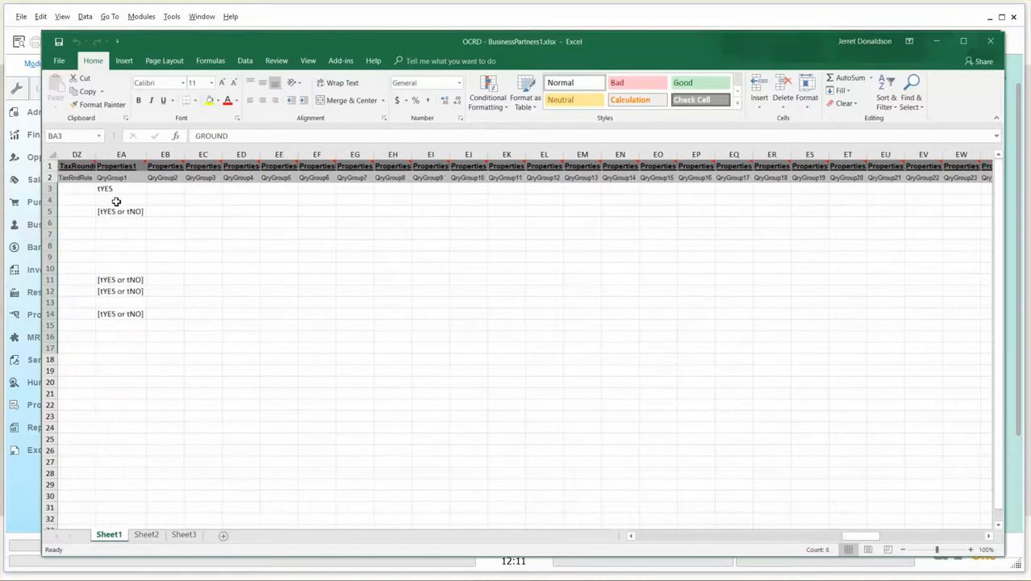
click(121, 166)
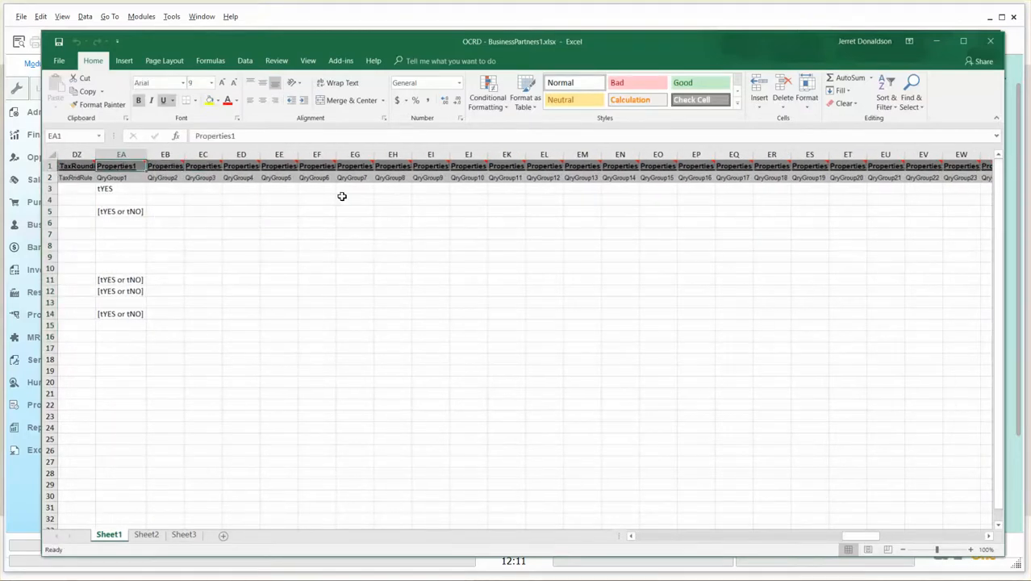
click(317, 166)
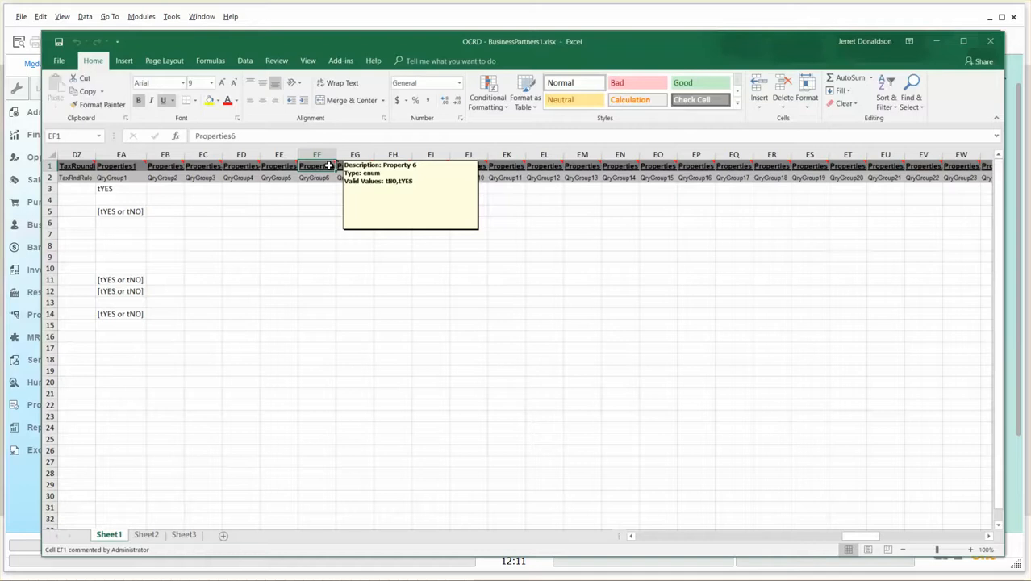
mouse_move(1001, 206)
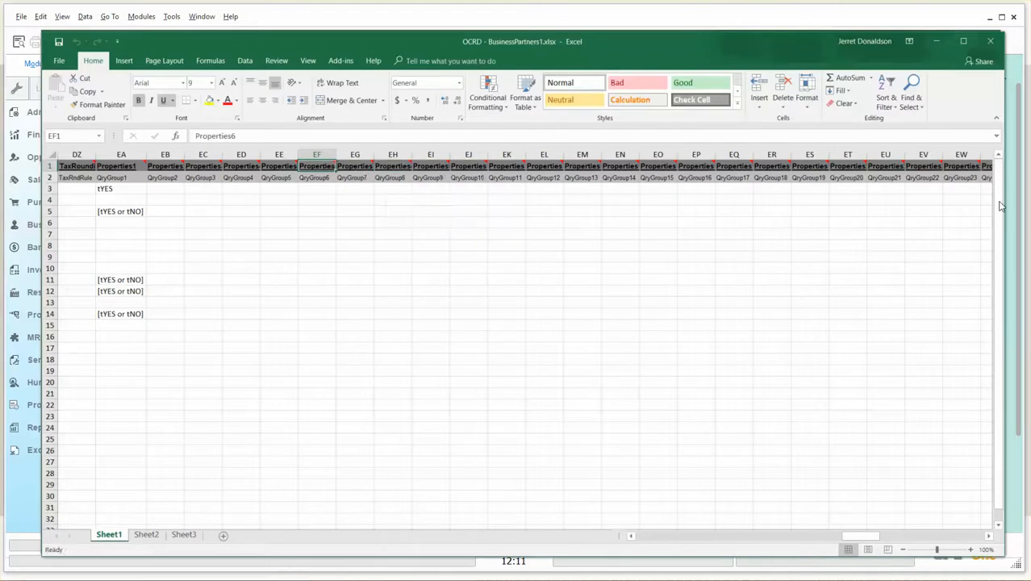
mouse_move(117, 191)
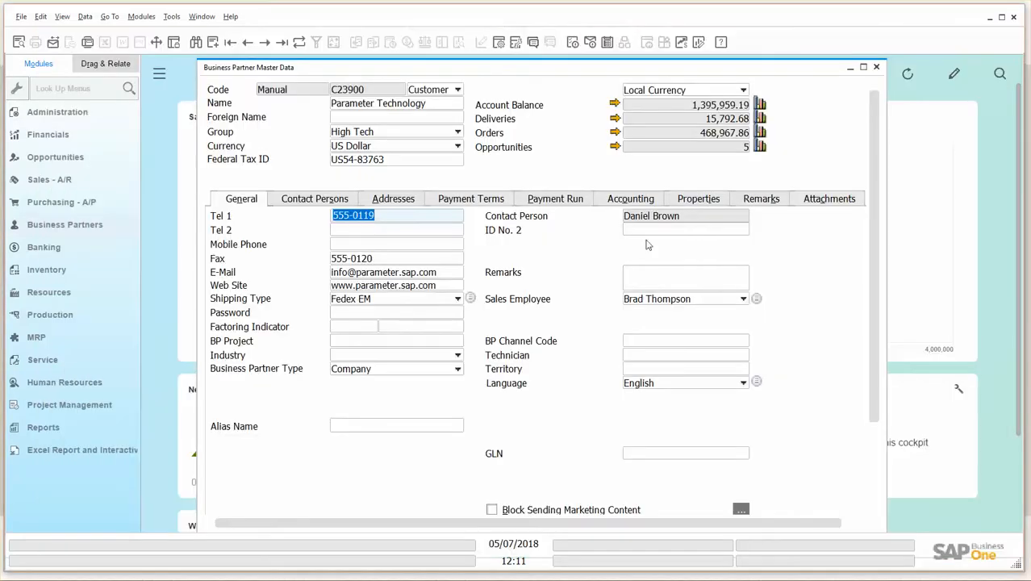
Show C23900's Remarks, then its Properties checklist of origin and employee-size options
click(761, 199)
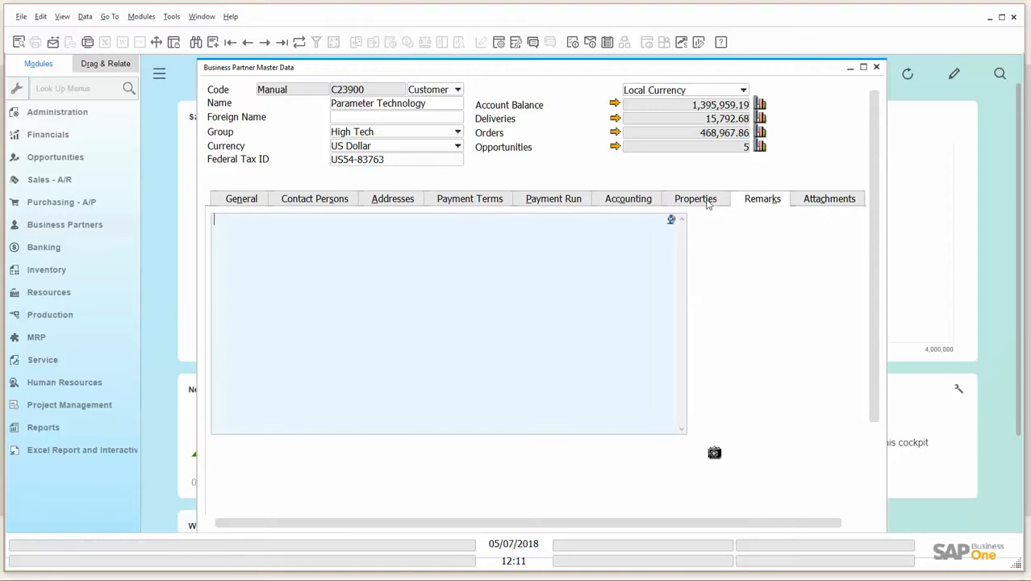
click(696, 199)
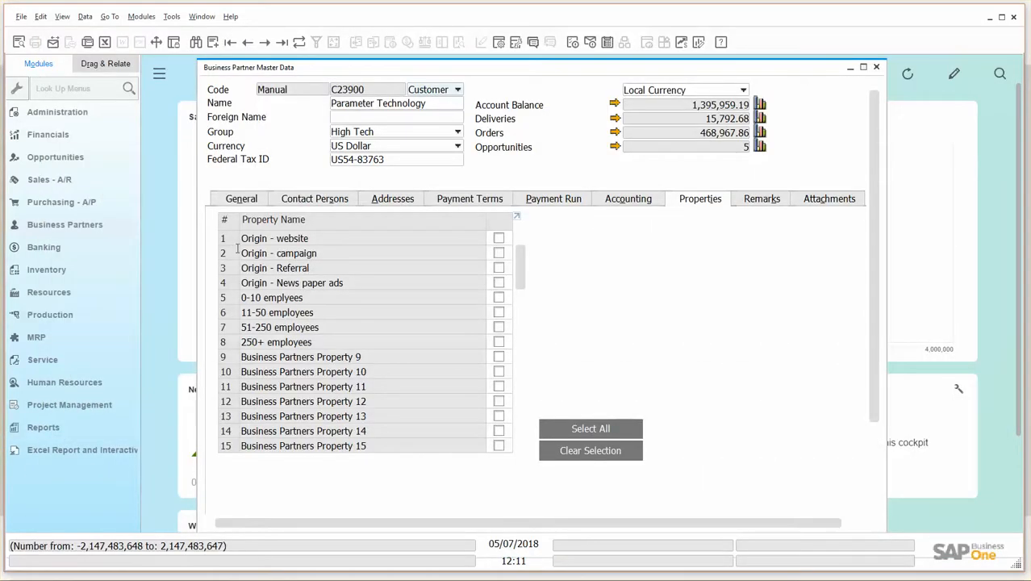
click(275, 239)
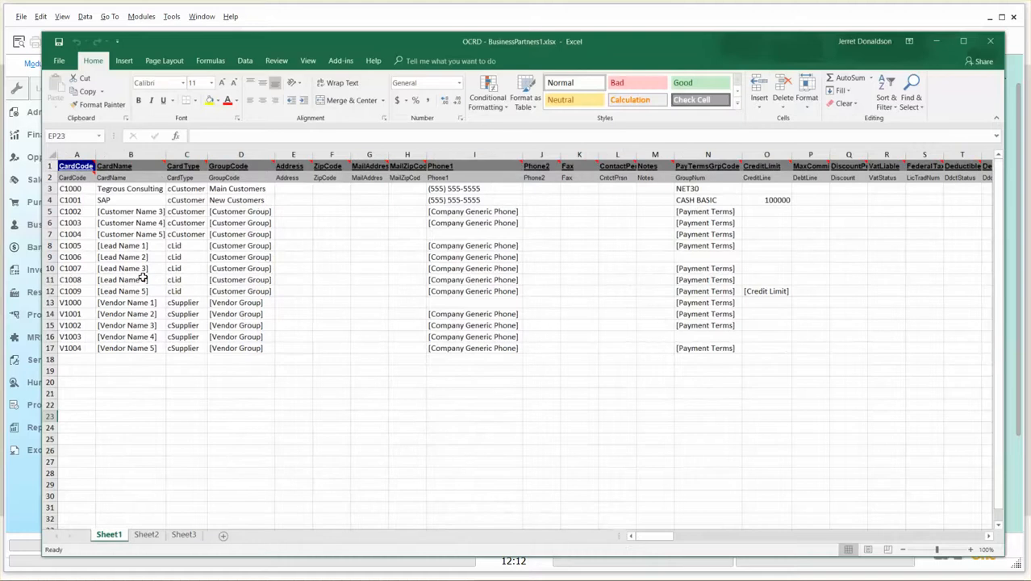
mouse_move(136, 277)
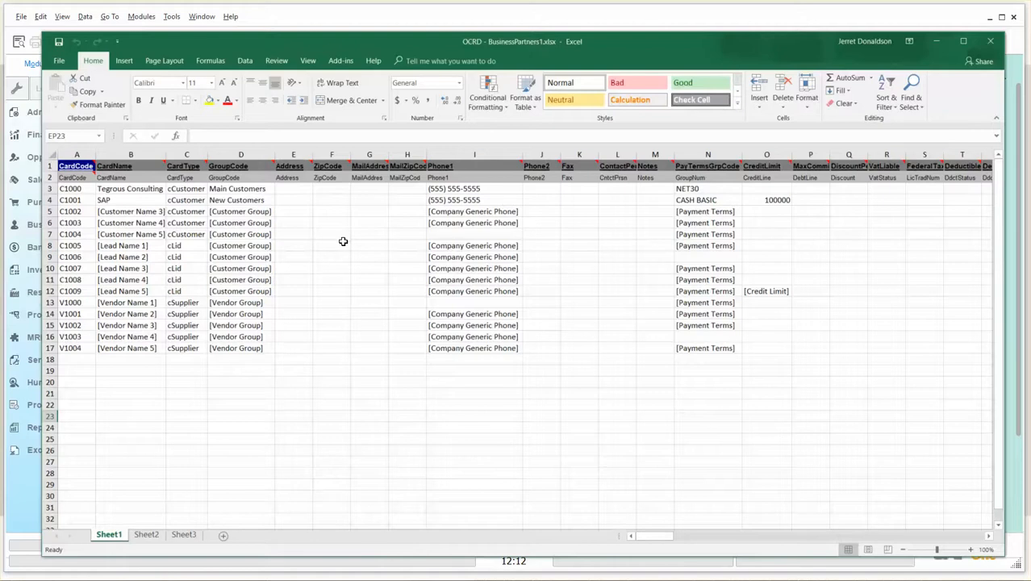
mouse_move(903, 357)
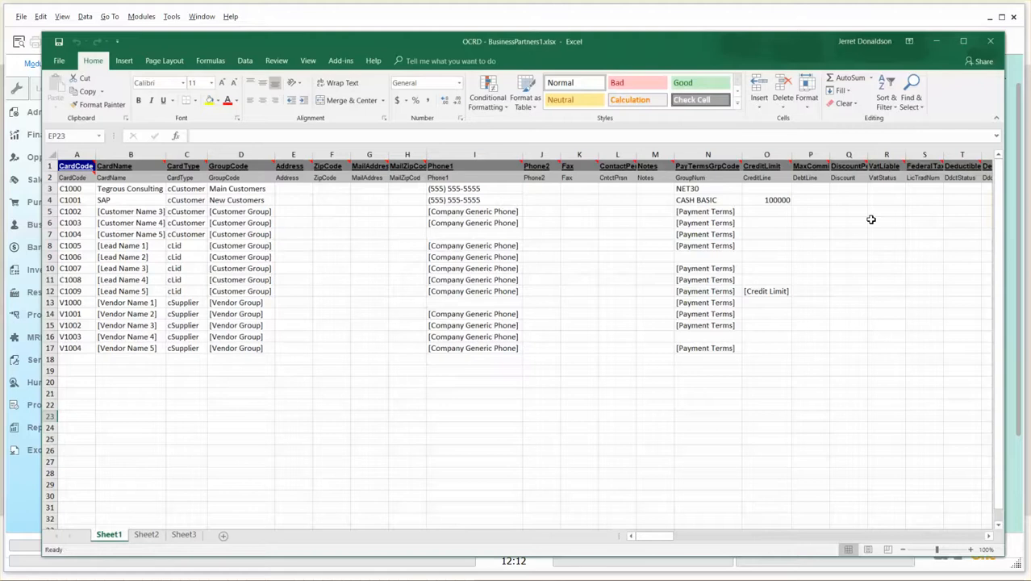
mouse_move(835, 361)
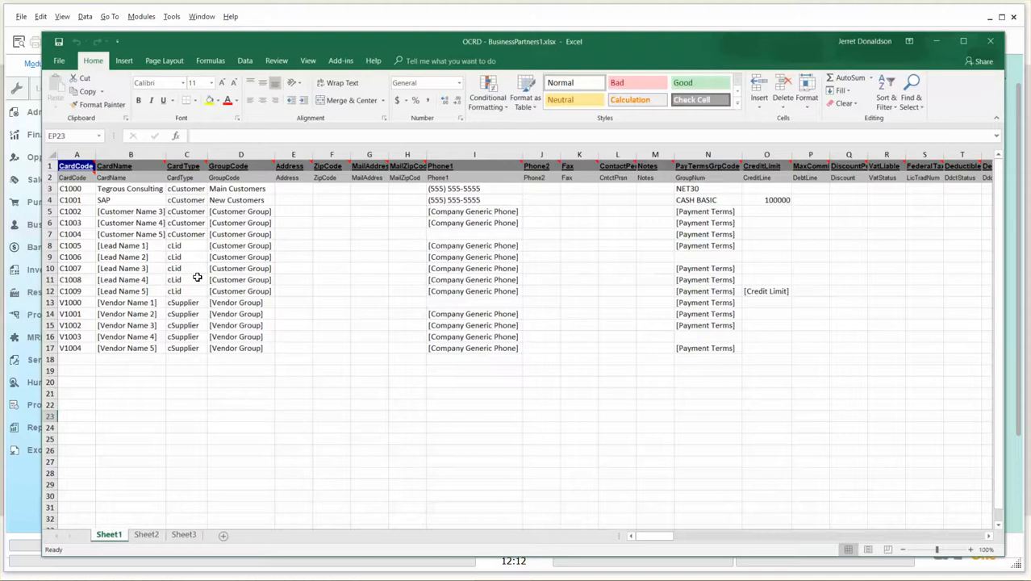
mouse_move(402, 400)
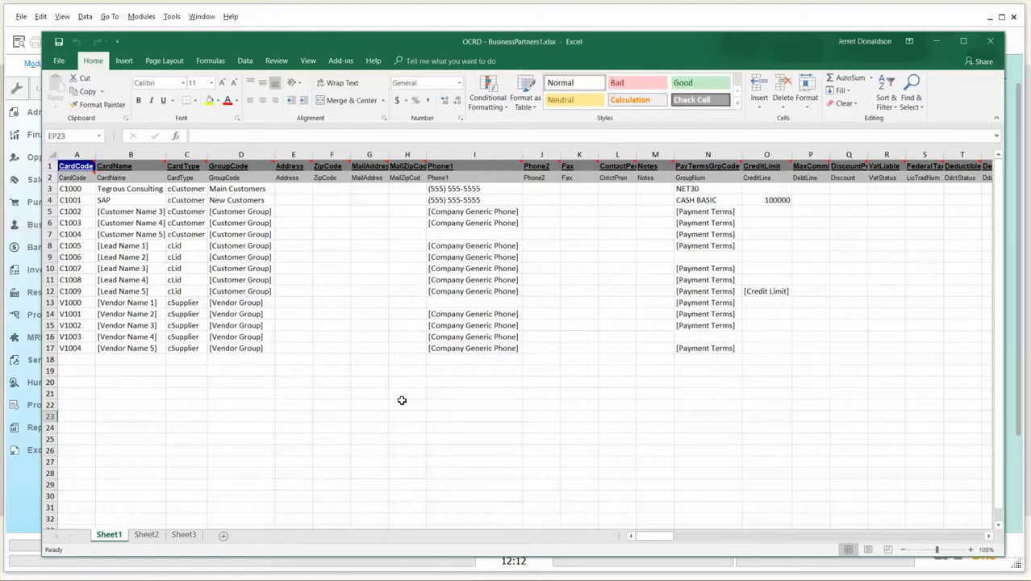
mouse_move(523, 328)
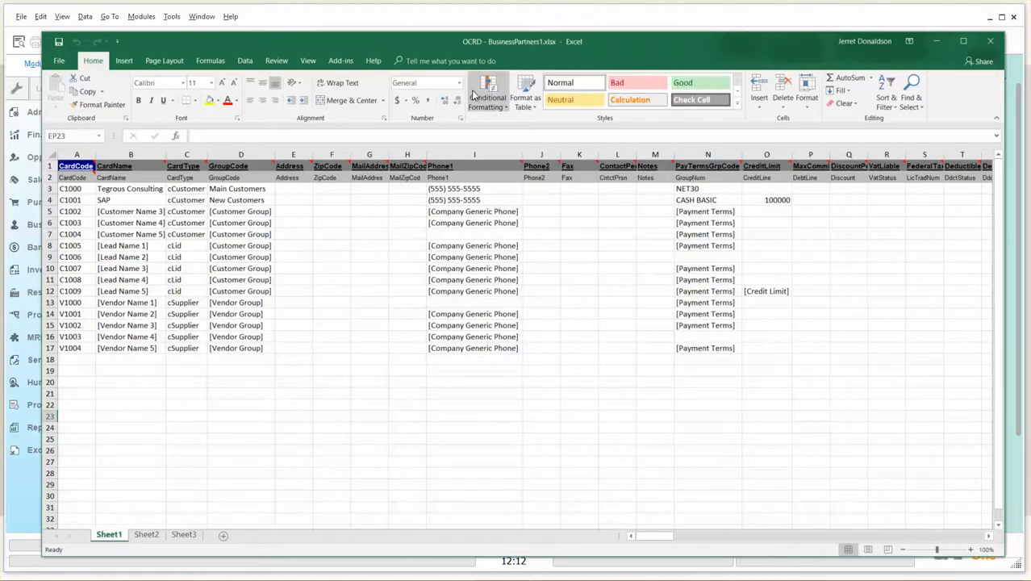
mouse_move(472, 45)
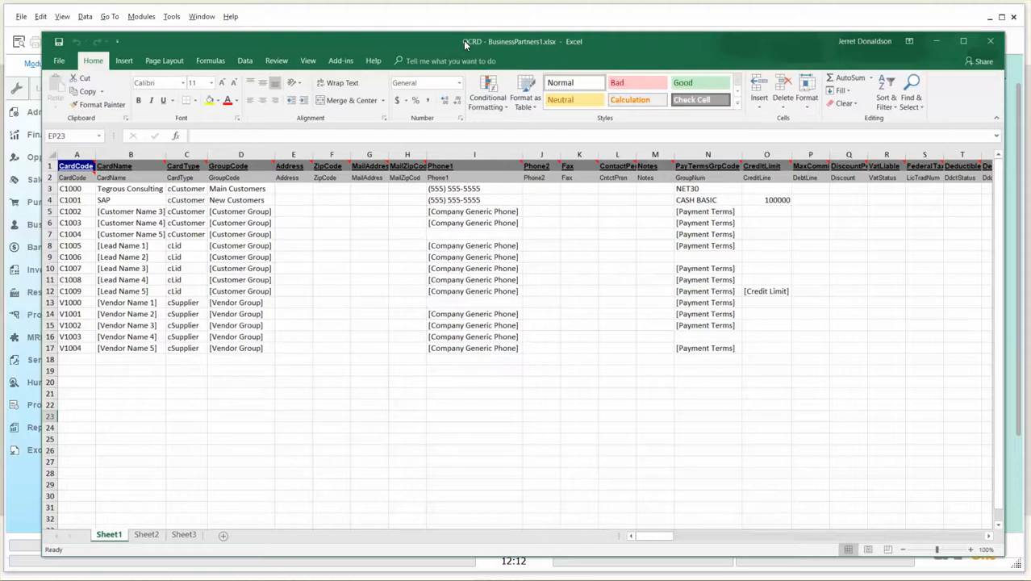
mouse_move(247, 279)
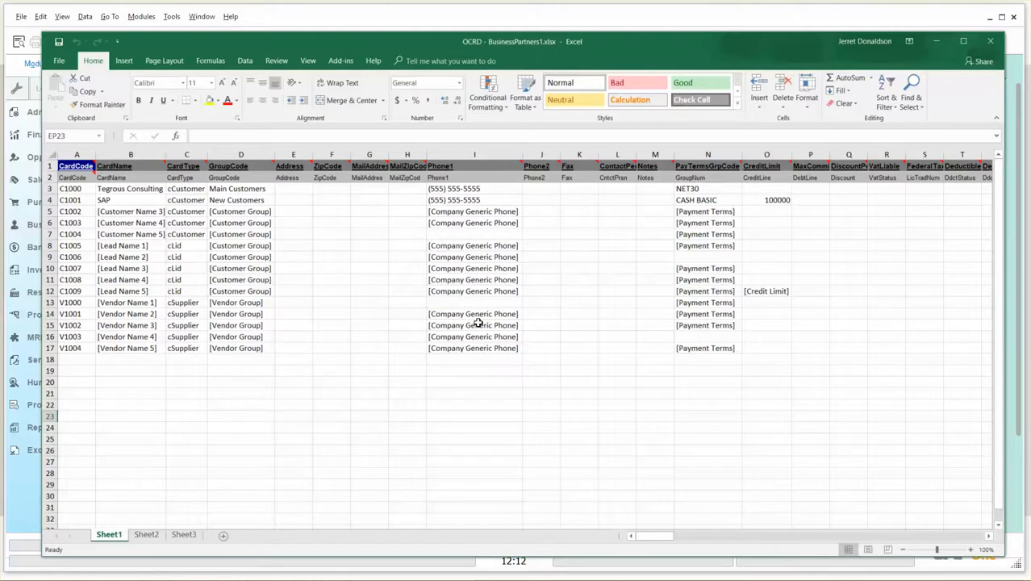
mouse_move(573, 27)
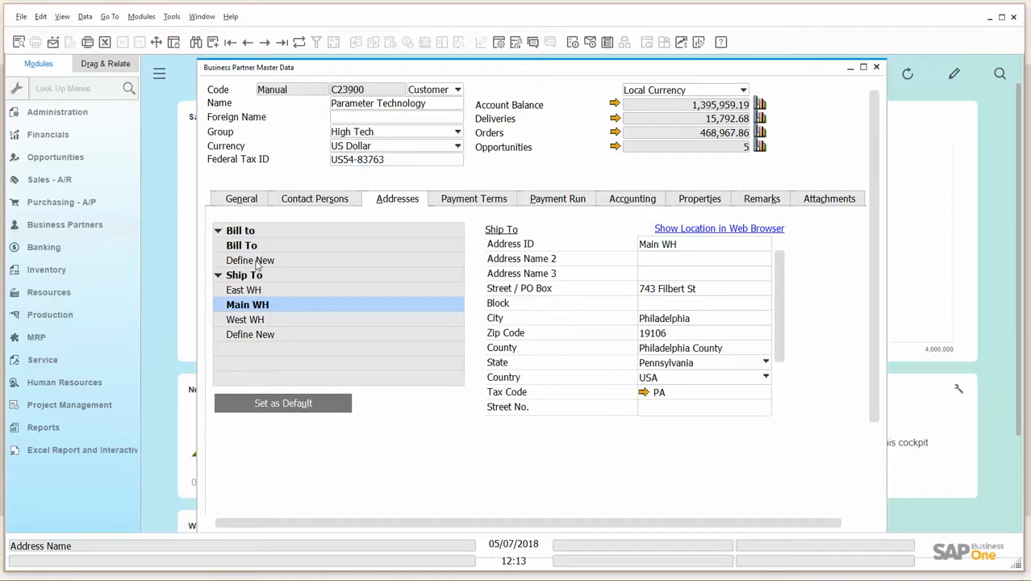
click(242, 246)
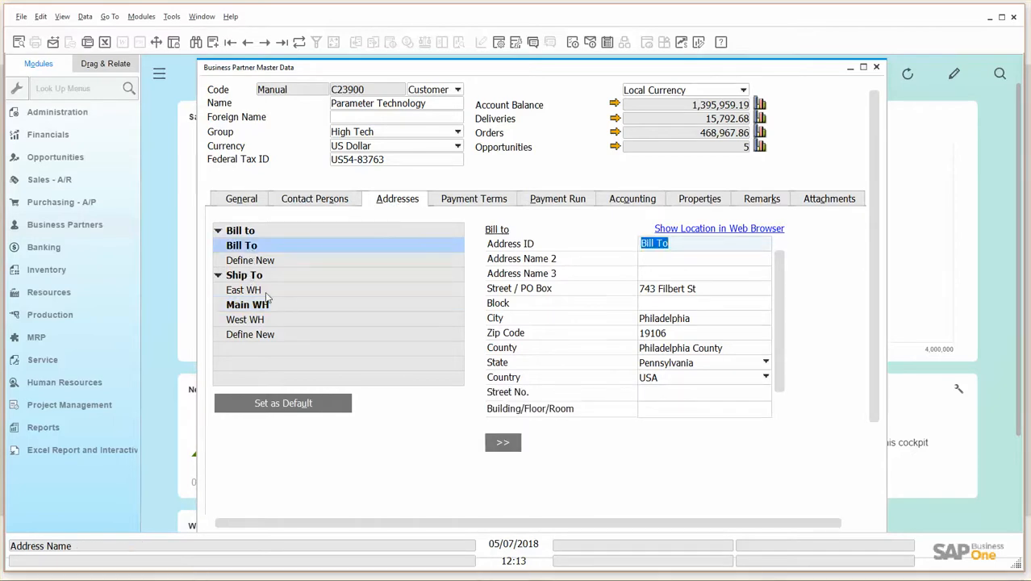
click(244, 319)
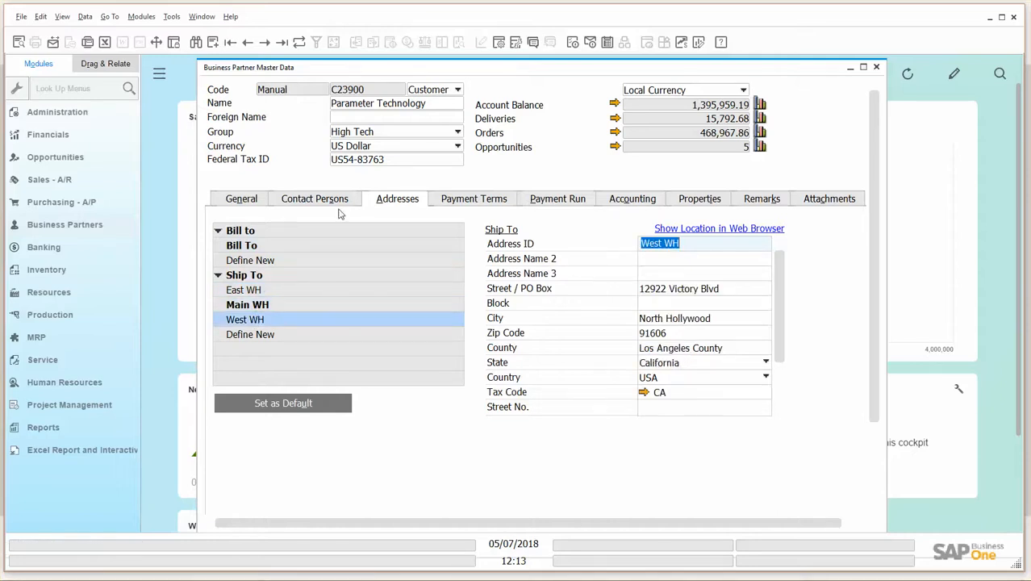
click(314, 198)
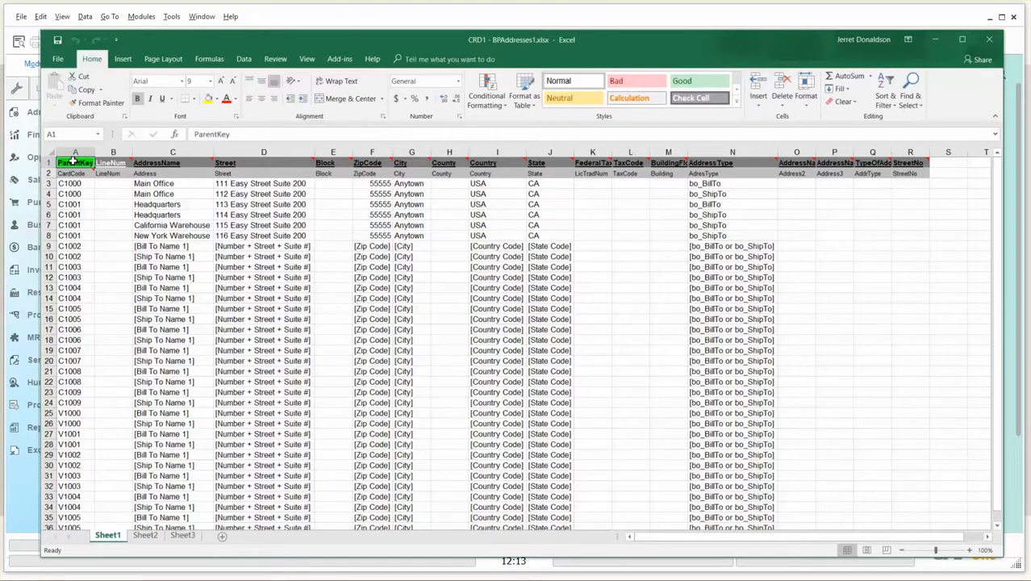
mouse_move(93, 230)
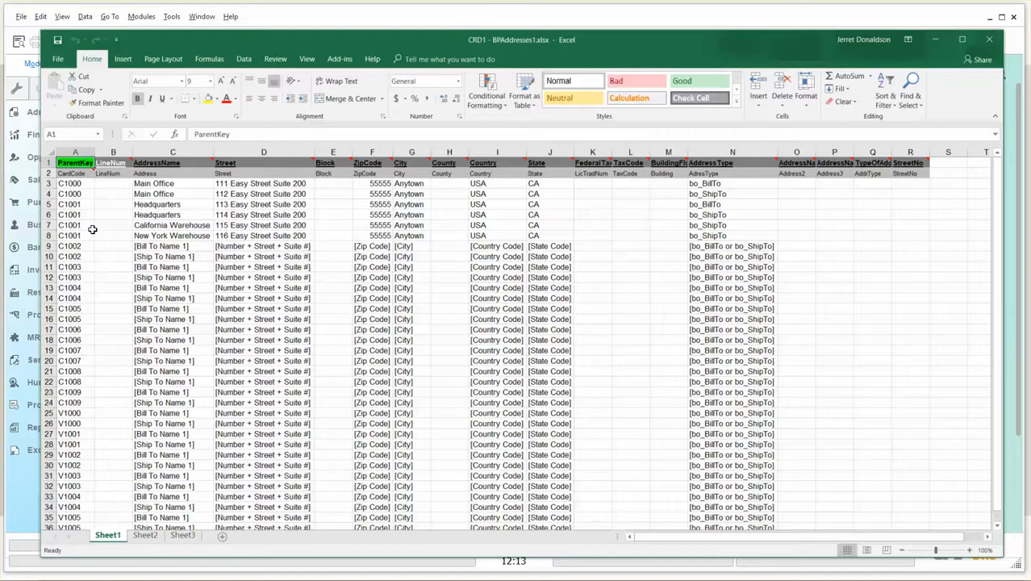
click(75, 183)
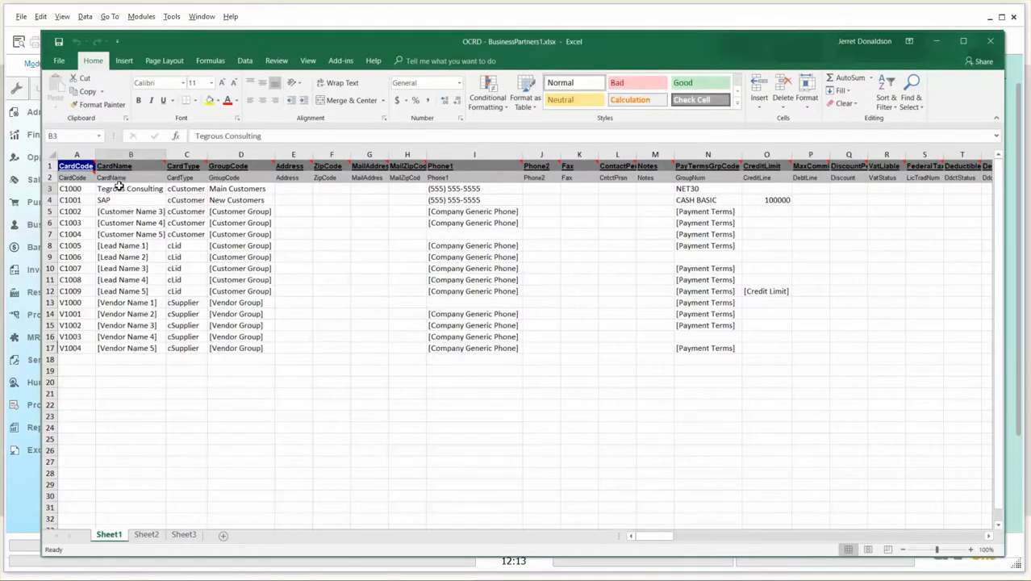
click(77, 199)
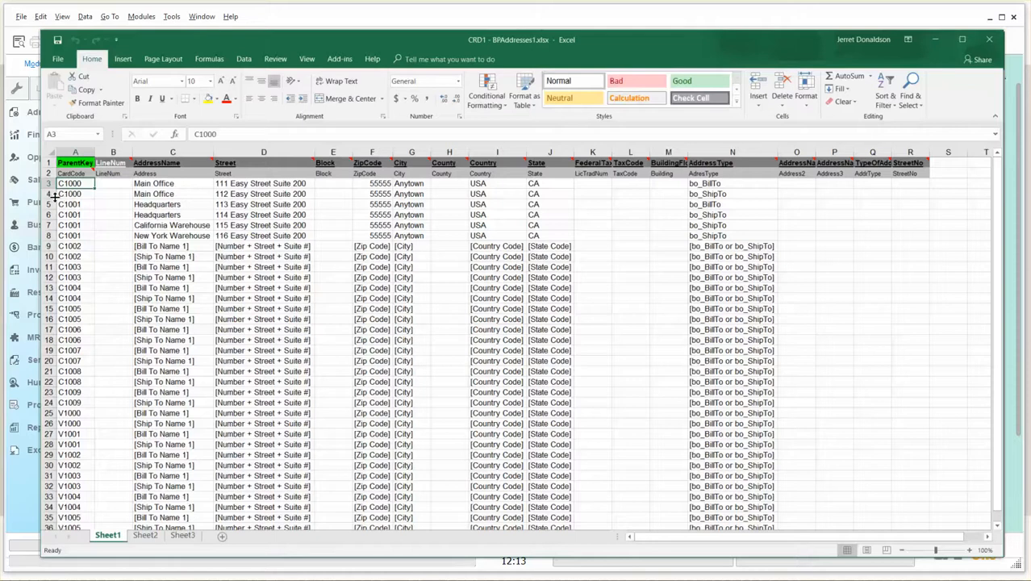
Check the C1000 code cell and the first address's Anytown city and USA country
click(75, 194)
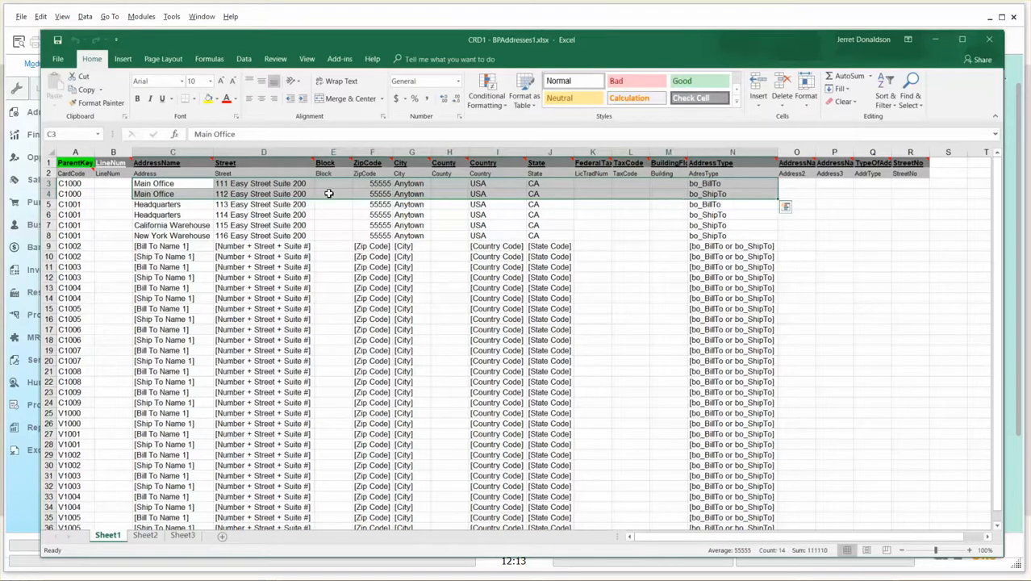
mouse_move(77, 185)
text(2)
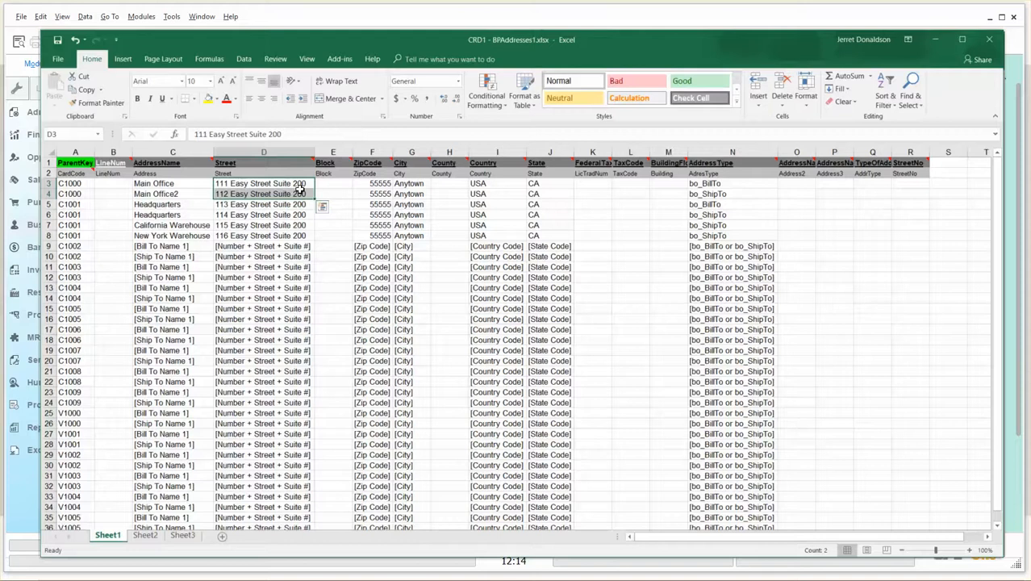
click(412, 183)
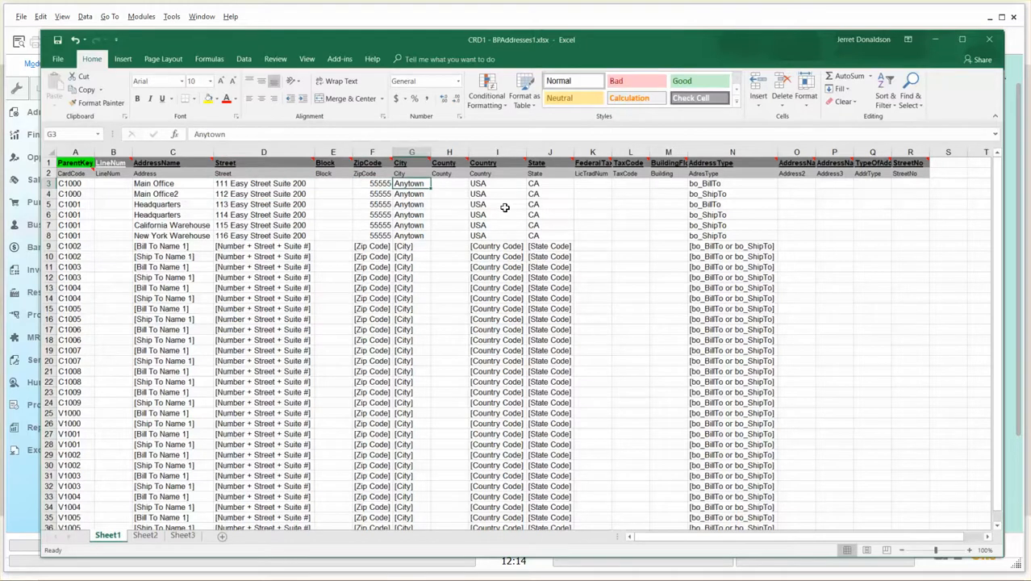
click(497, 183)
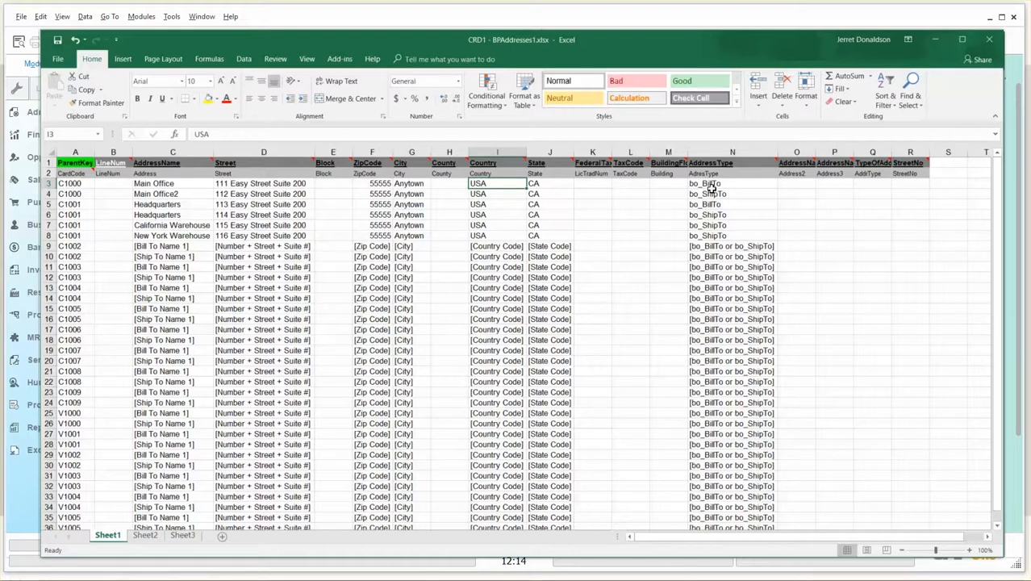
mouse_move(713, 163)
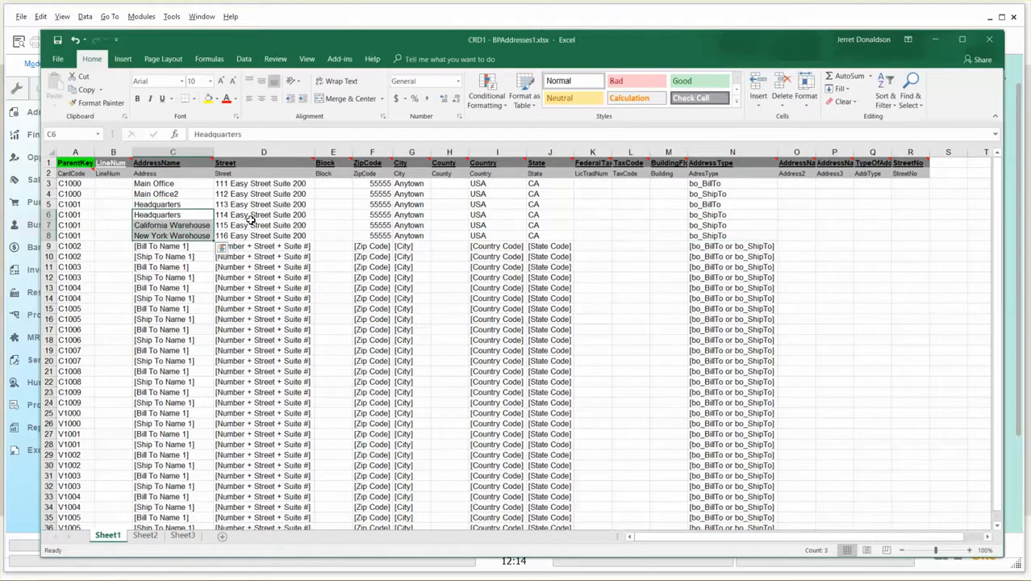
Check the California Warehouse country and the C1000 code on the second address row
click(497, 225)
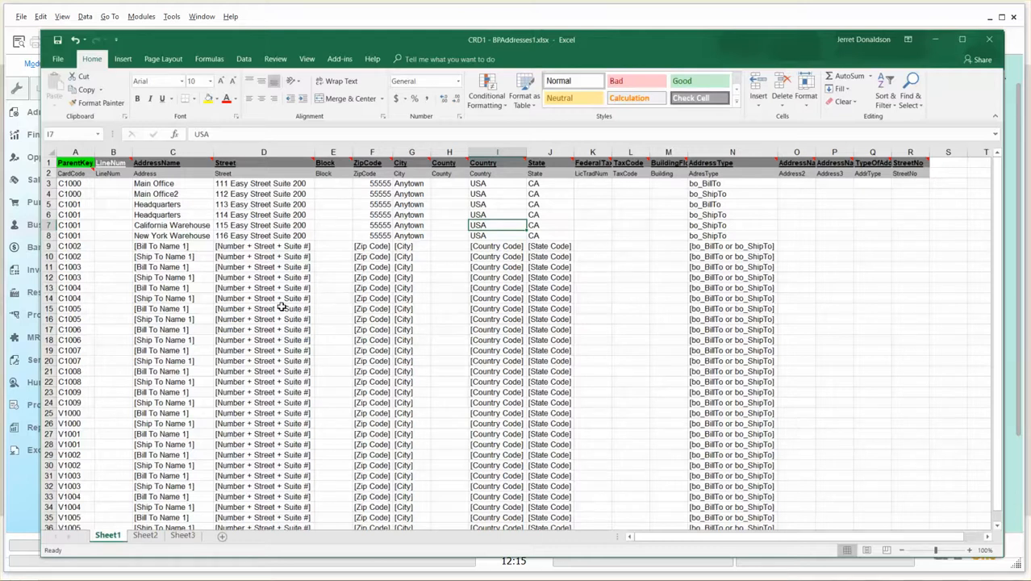
mouse_move(256, 501)
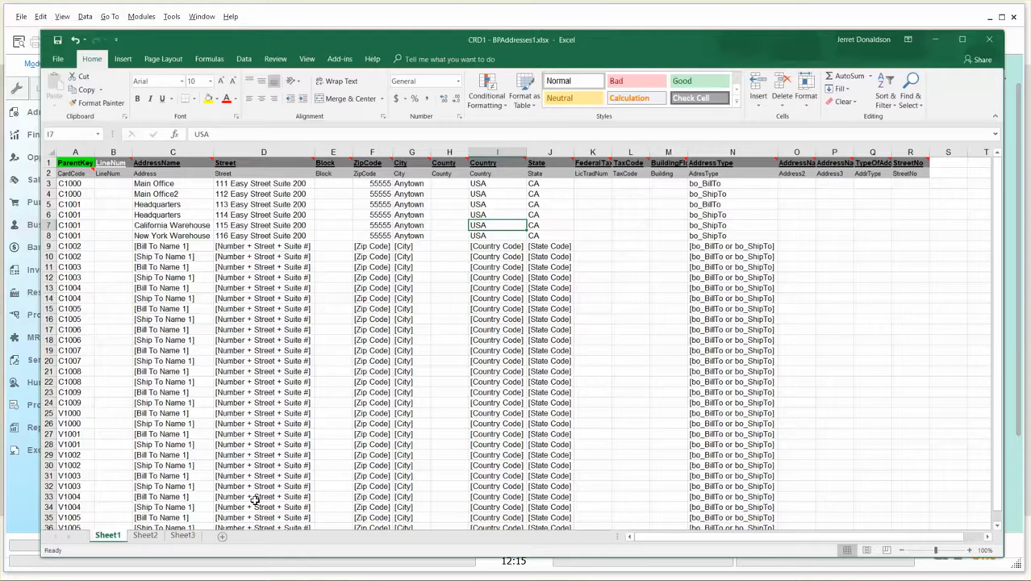
mouse_move(256, 270)
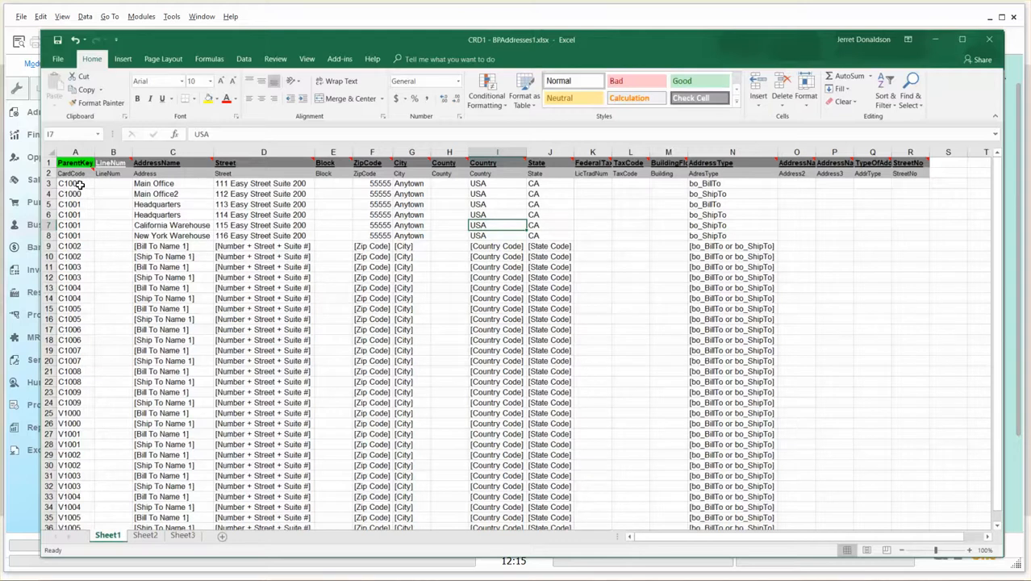
click(76, 194)
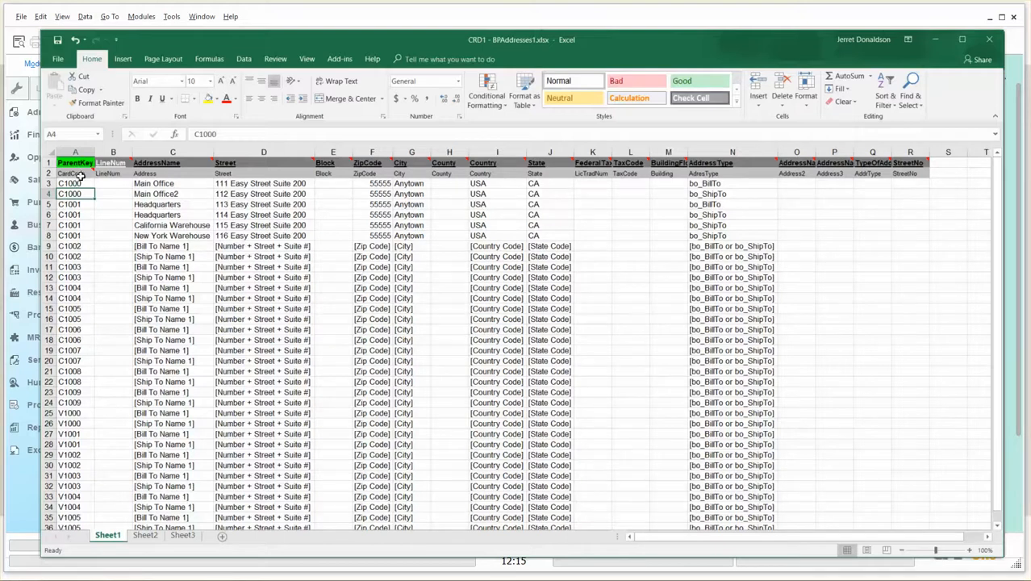
mouse_move(80, 184)
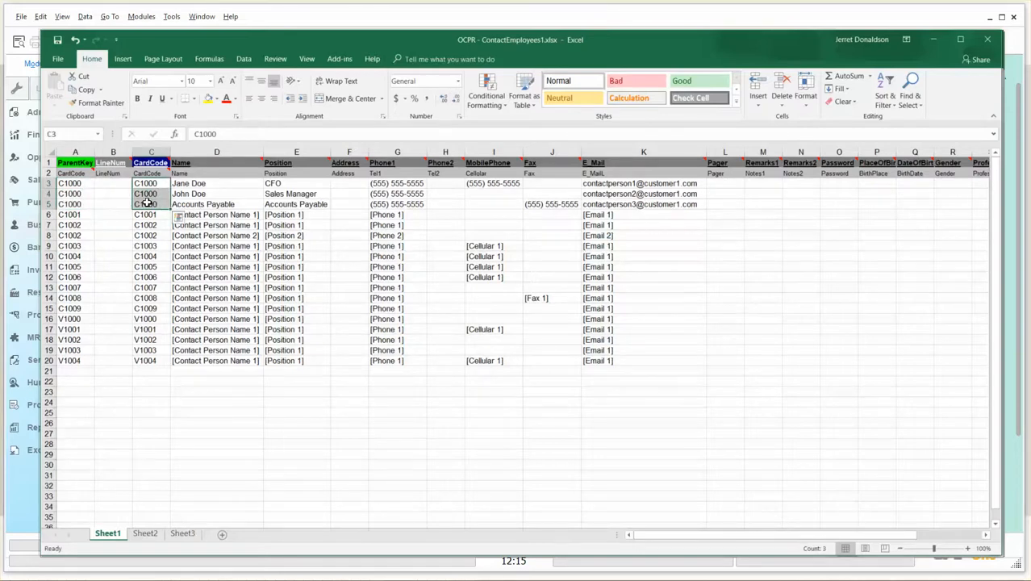
mouse_move(150, 162)
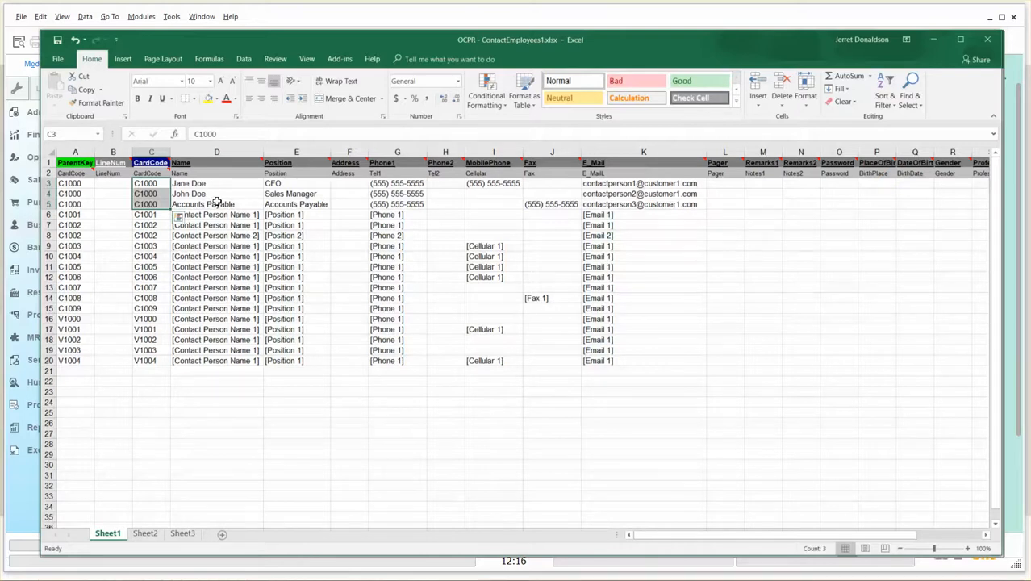
click(217, 183)
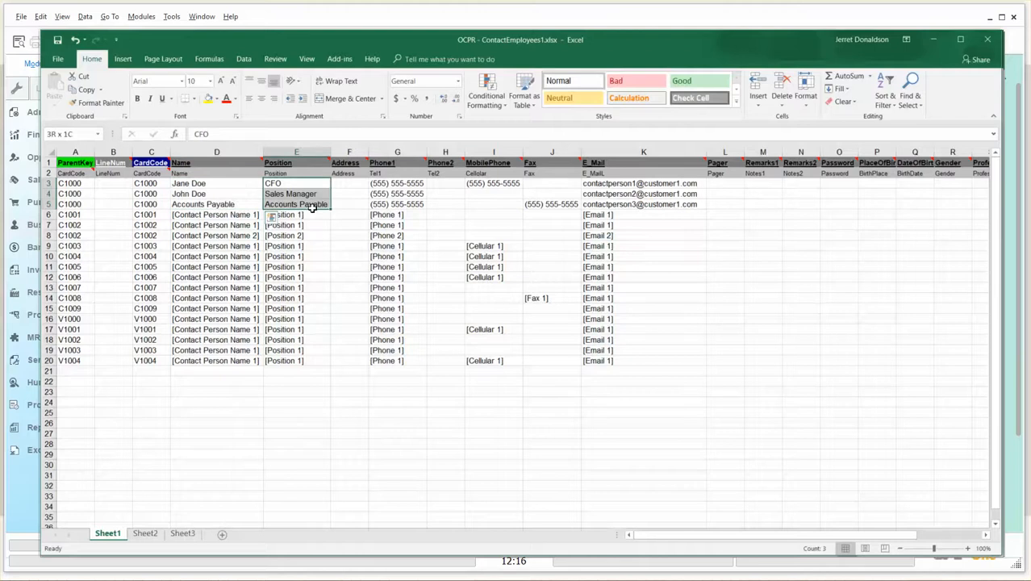
click(397, 193)
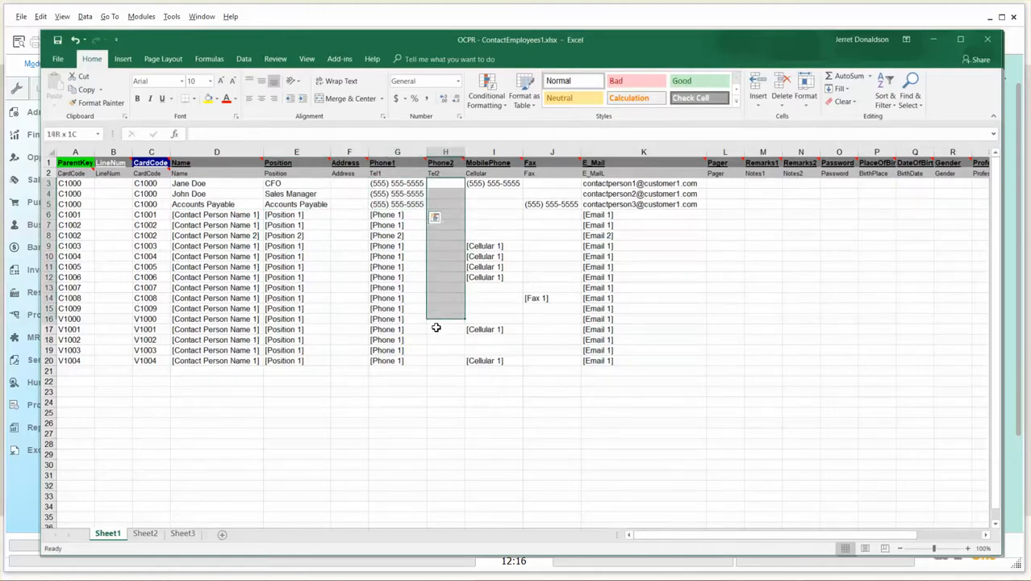
click(493, 183)
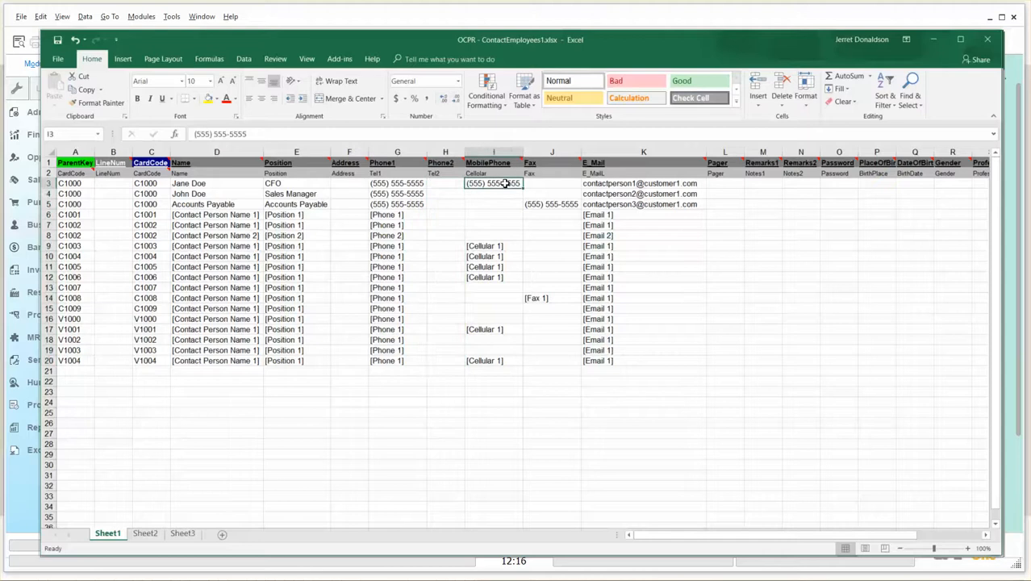
click(552, 203)
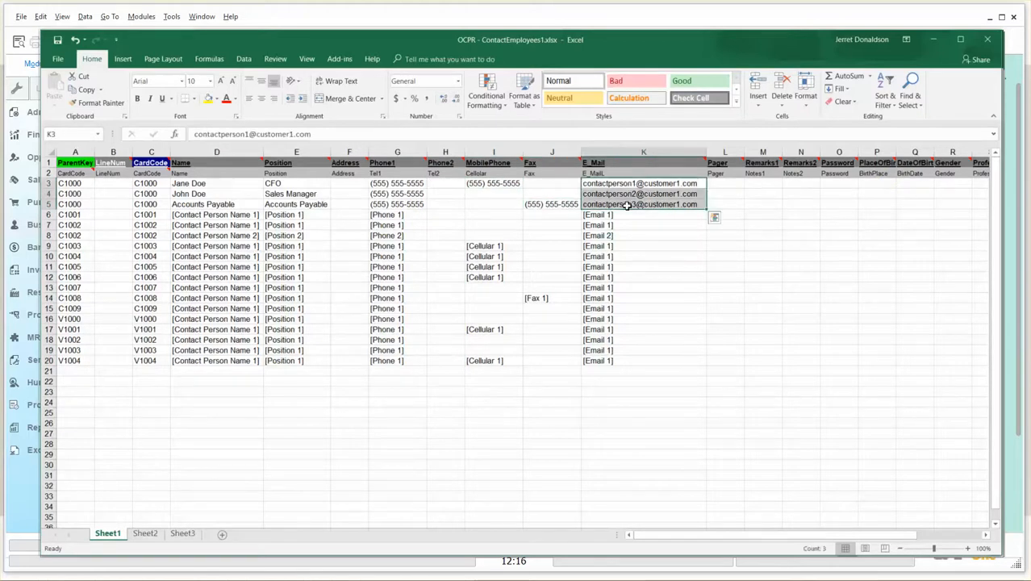
mouse_move(464, 295)
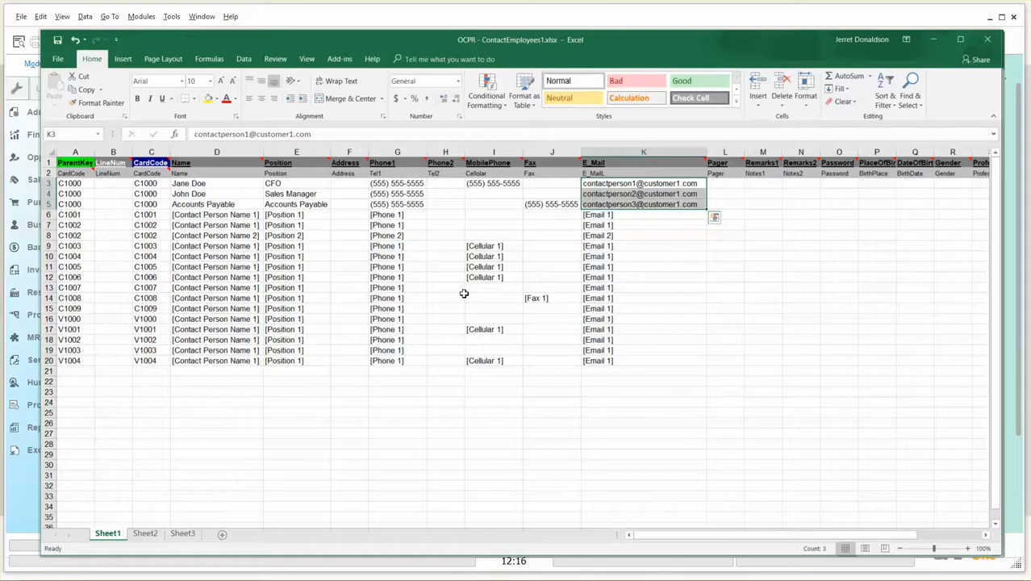
mouse_move(630, 516)
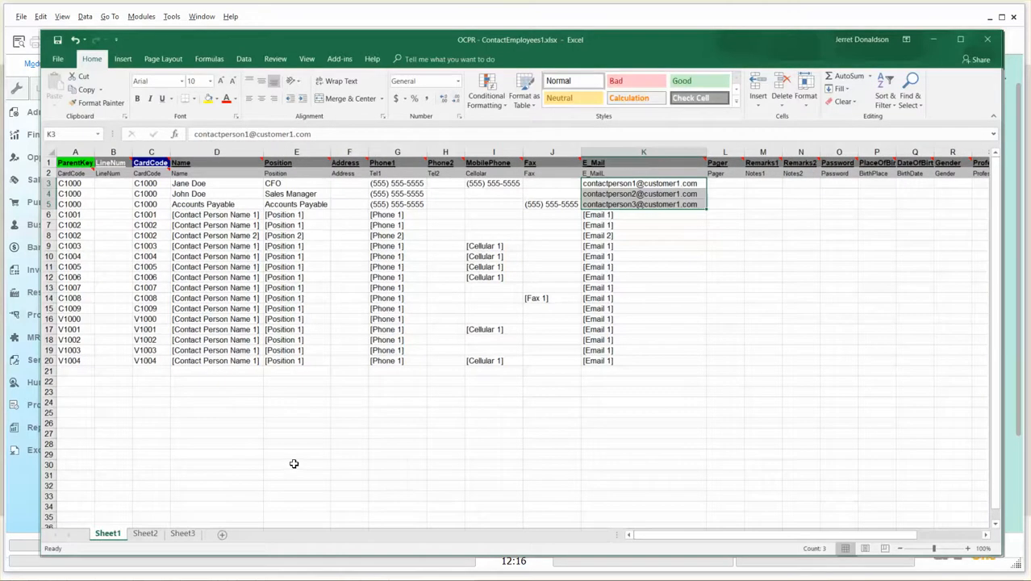
mouse_move(381, 419)
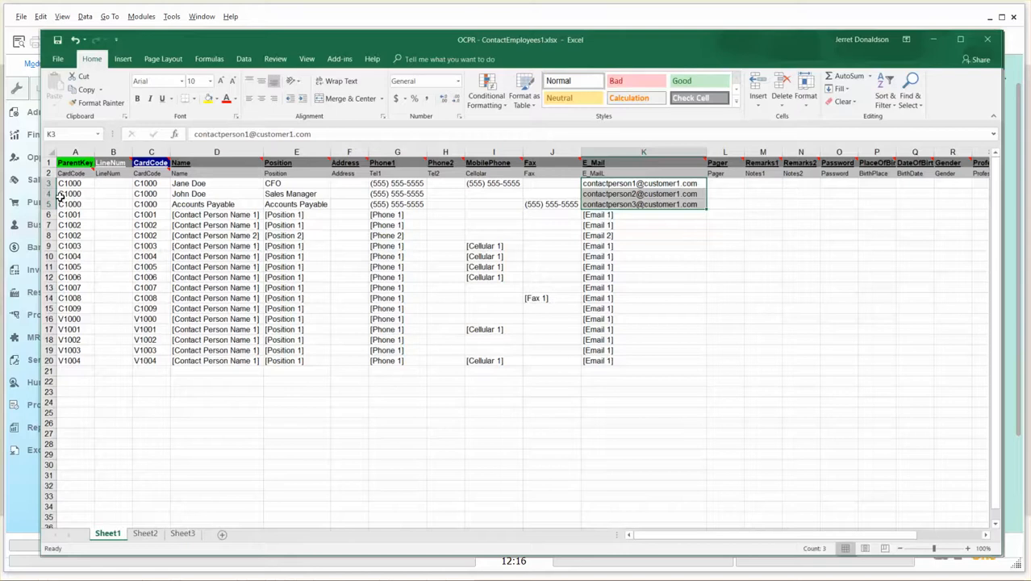
mouse_move(205, 195)
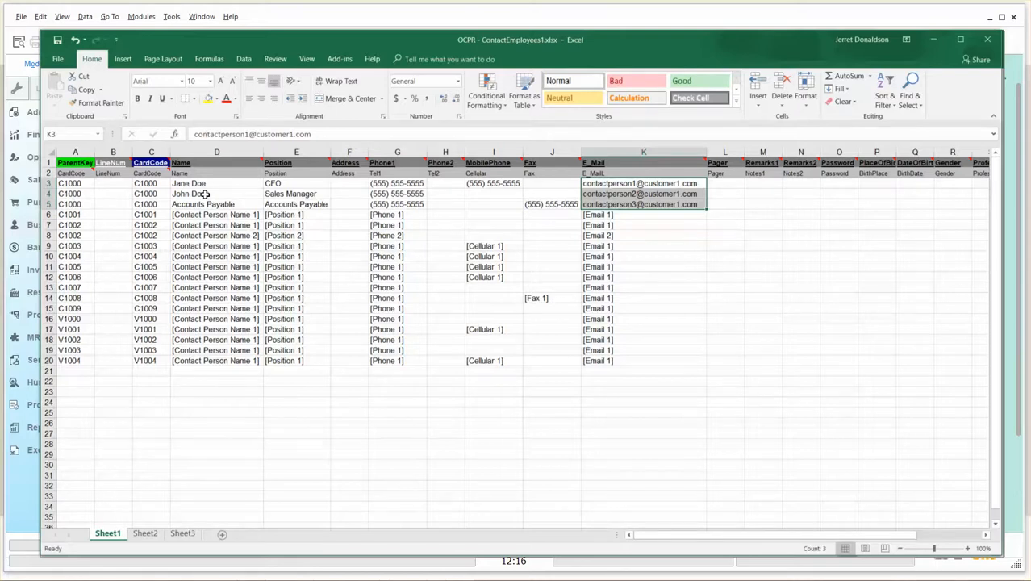
click(75, 183)
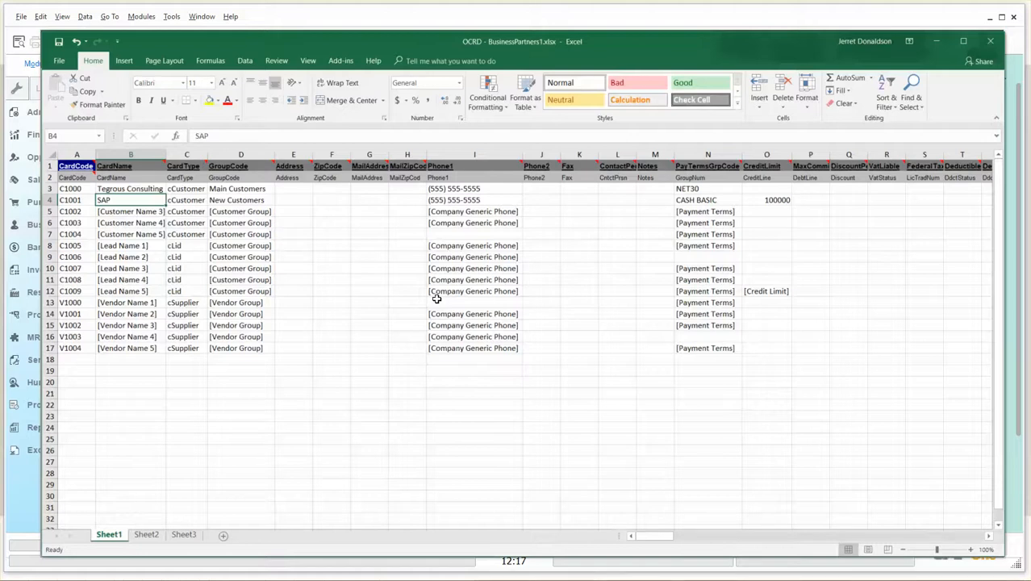
click(331, 268)
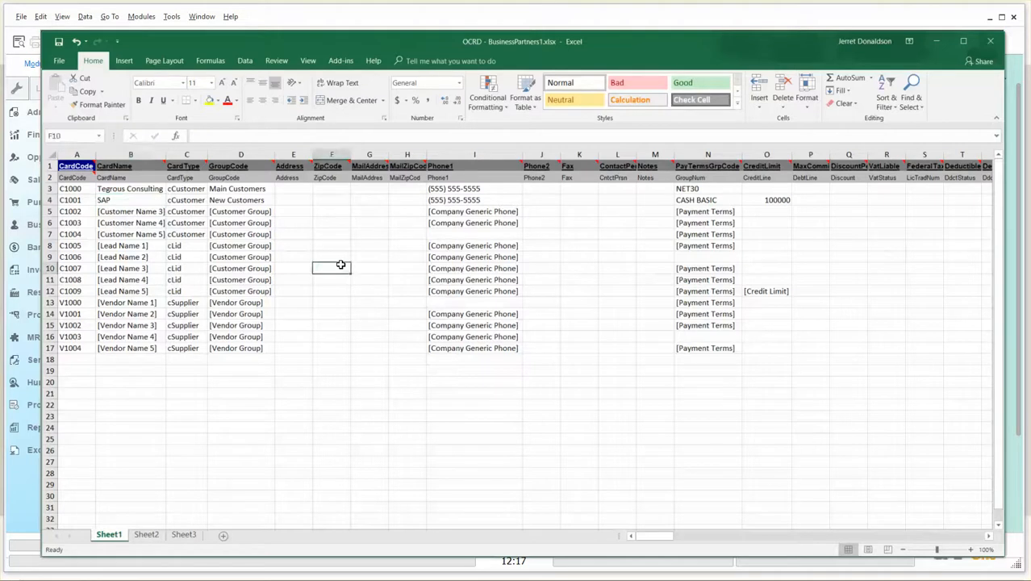
click(241, 210)
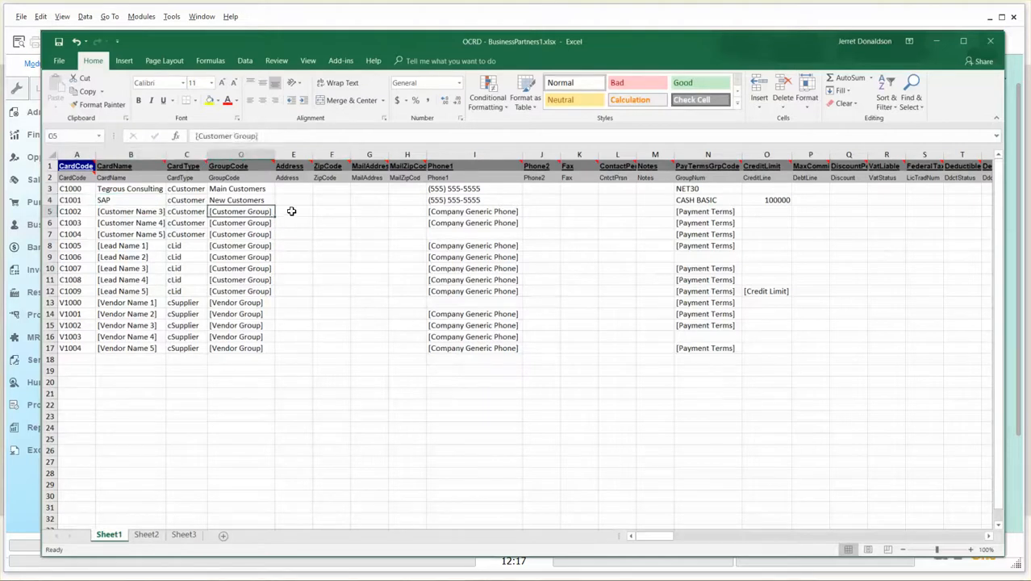
click(293, 211)
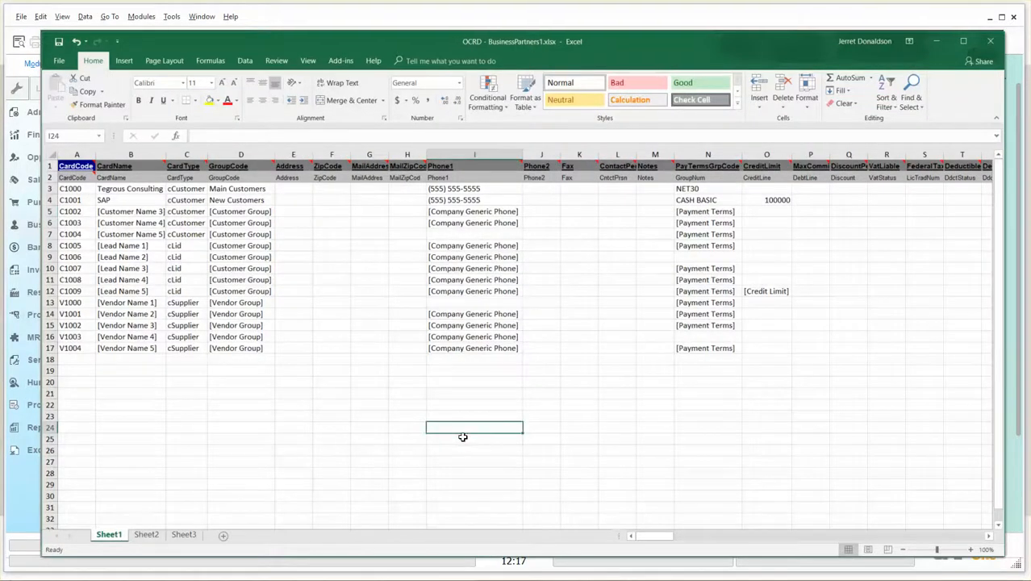
mouse_move(463, 445)
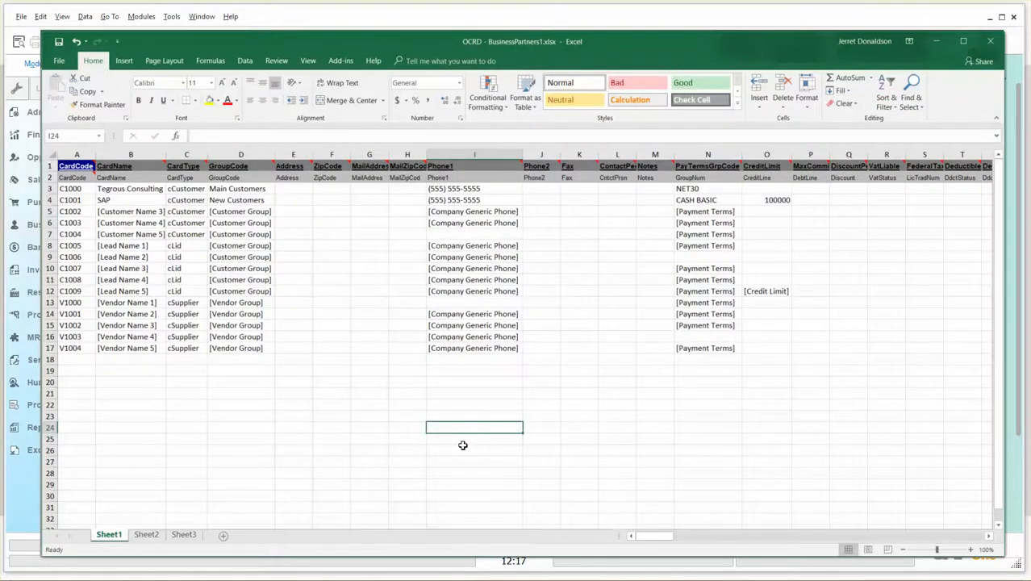